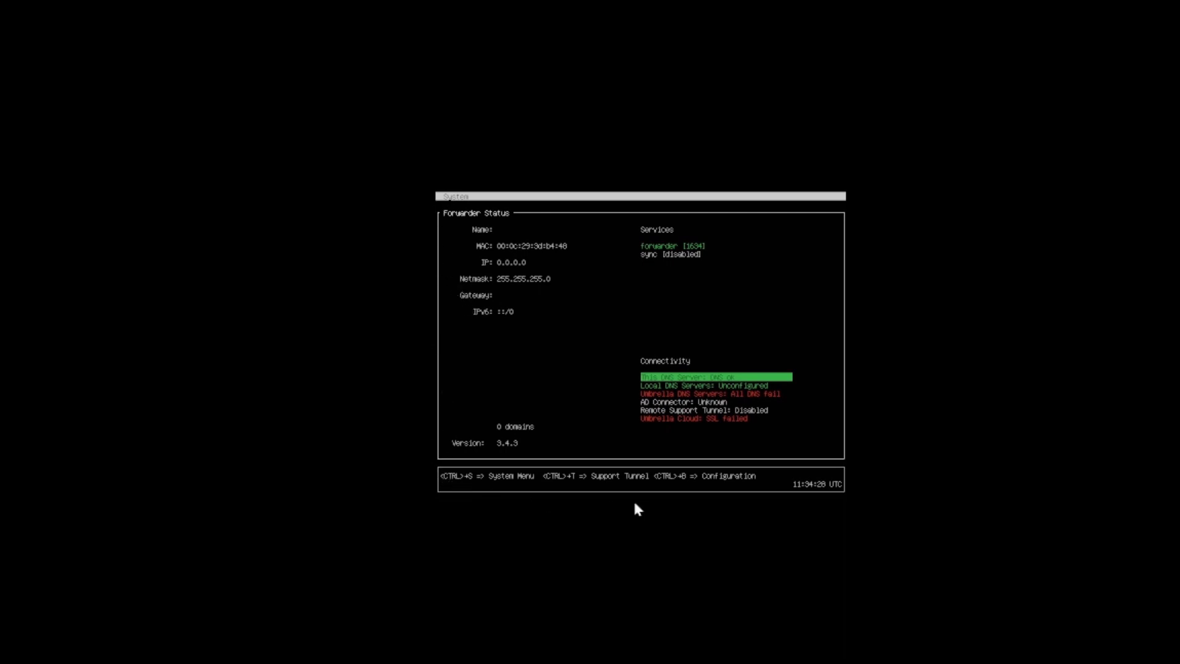
mouse_move(509, 319)
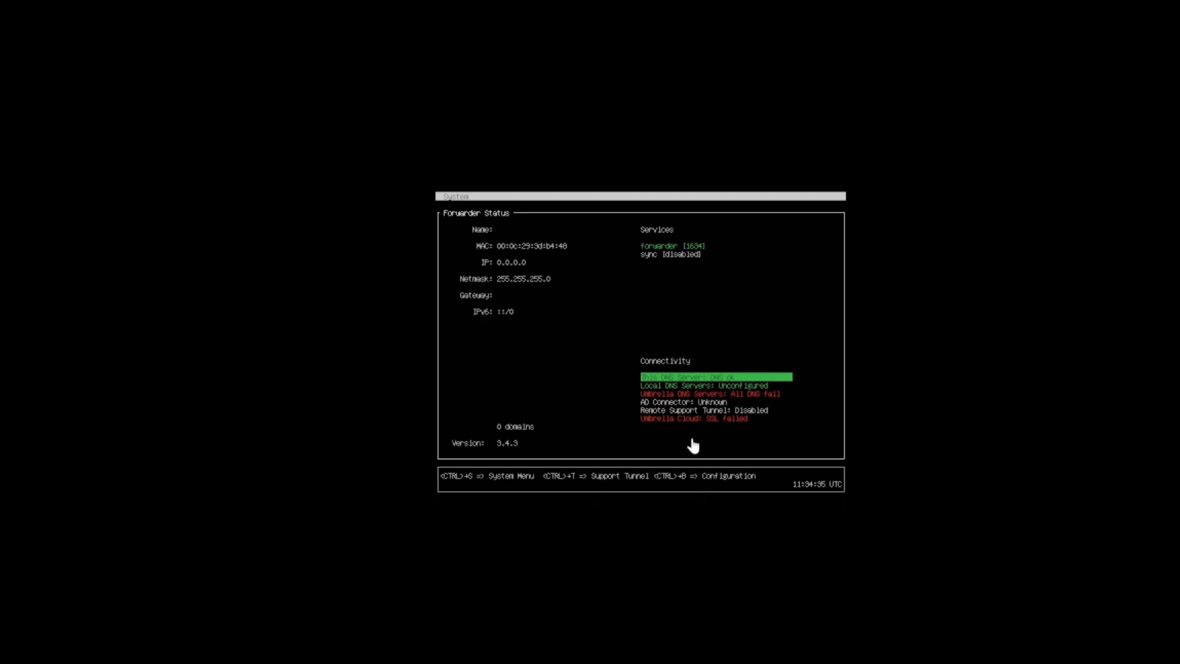
mouse_move(651, 392)
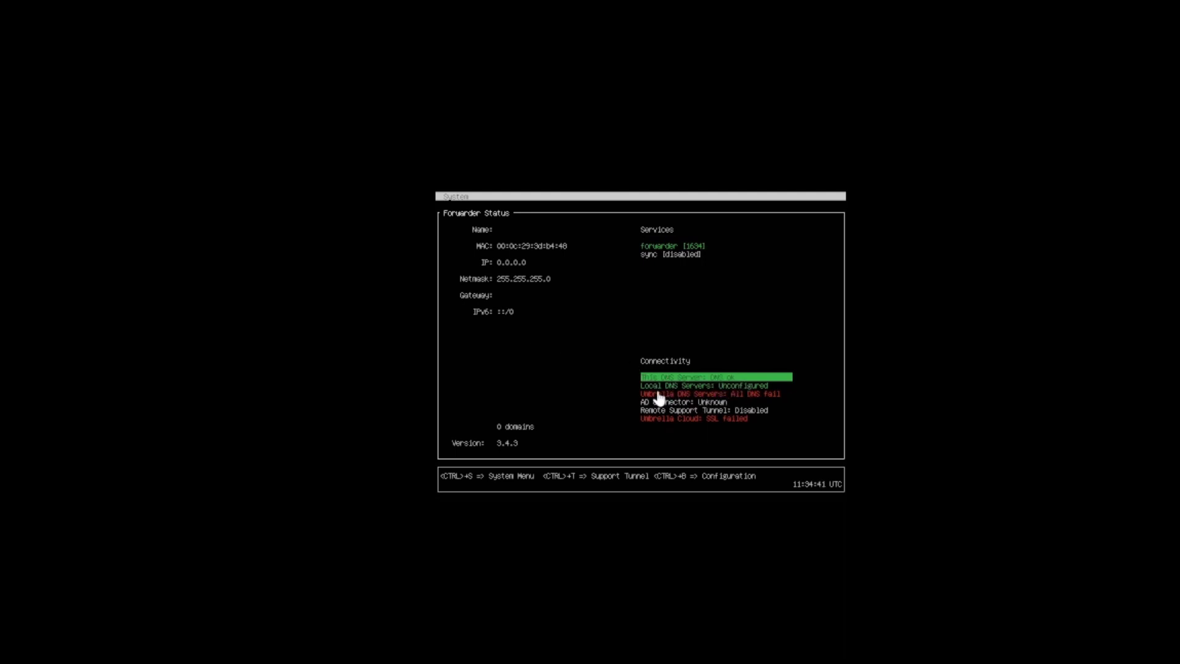
mouse_move(684, 412)
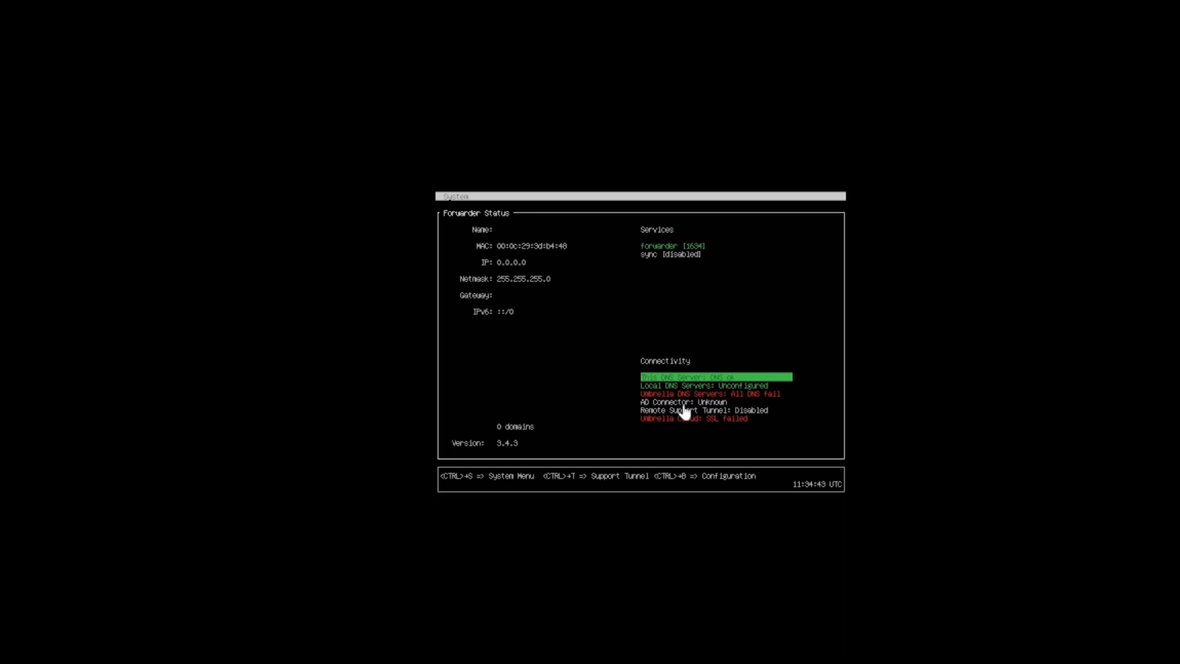
mouse_move(646, 414)
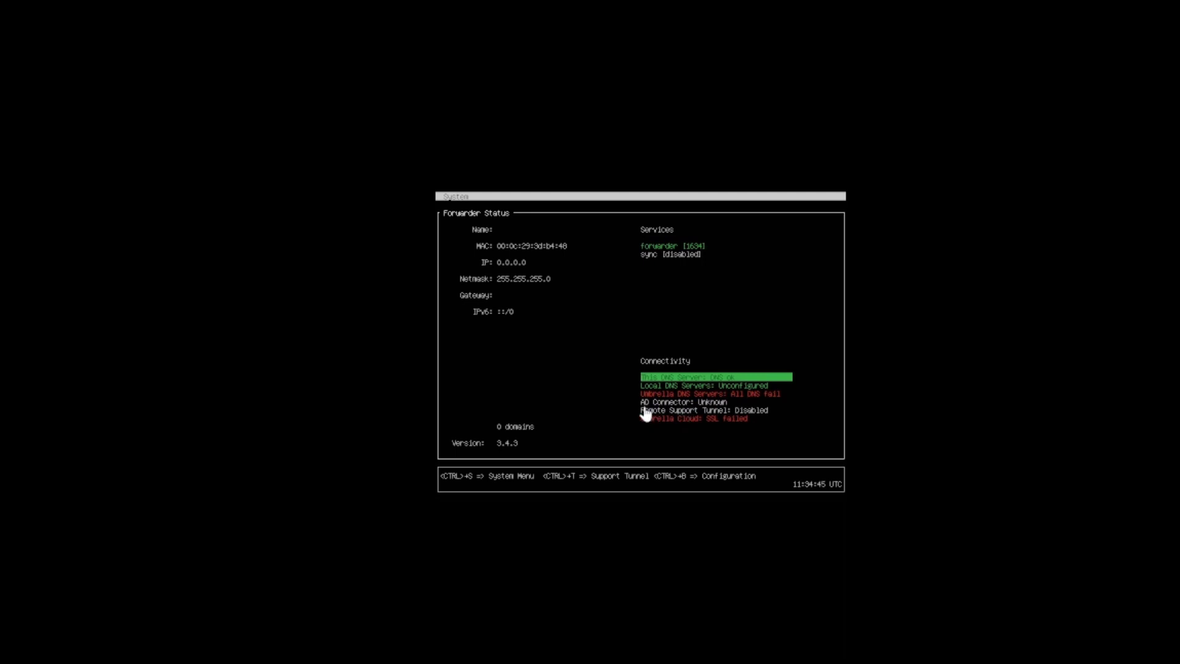
mouse_move(751, 403)
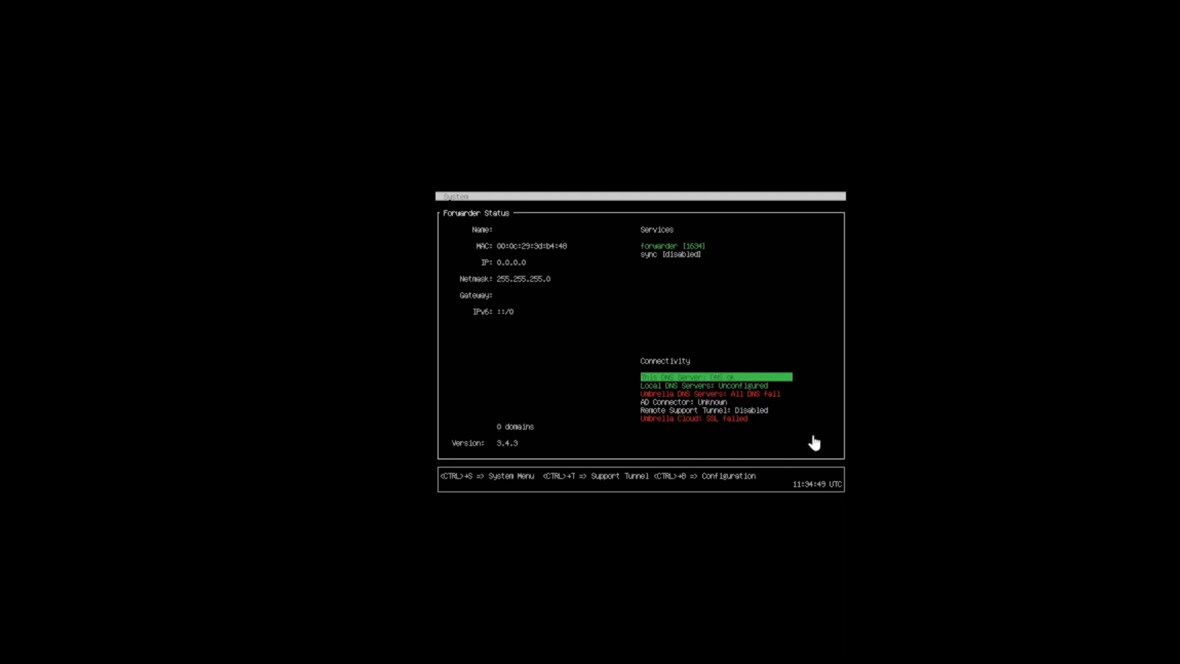
mouse_move(561, 380)
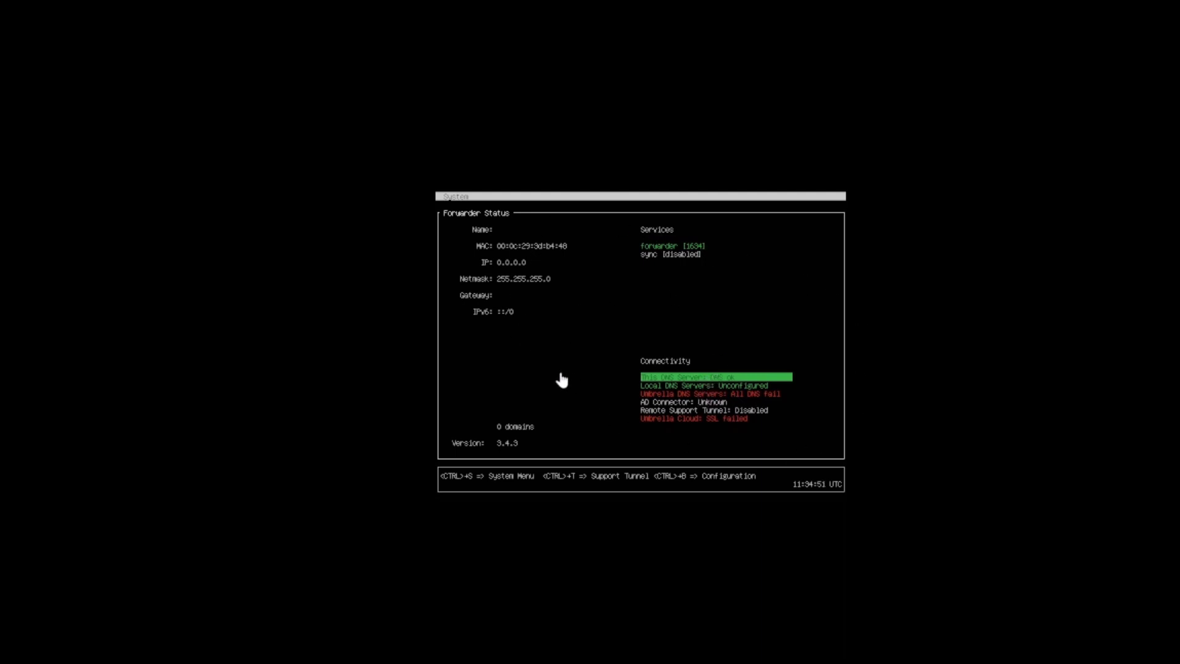
mouse_move(583, 345)
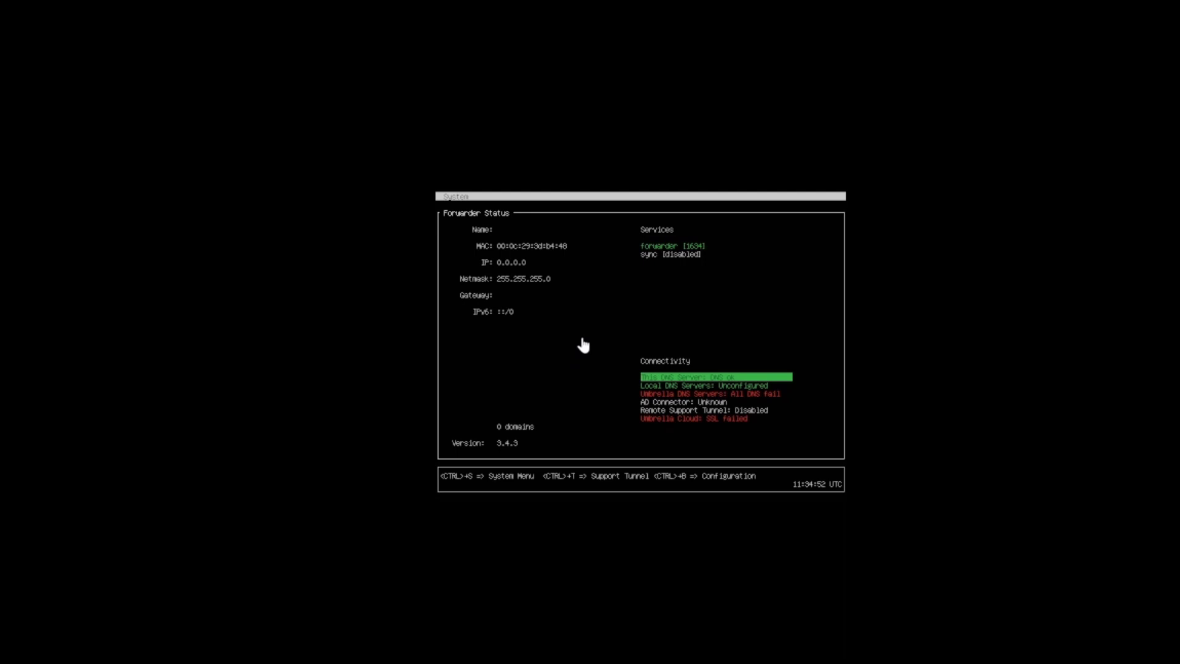
mouse_move(472, 490)
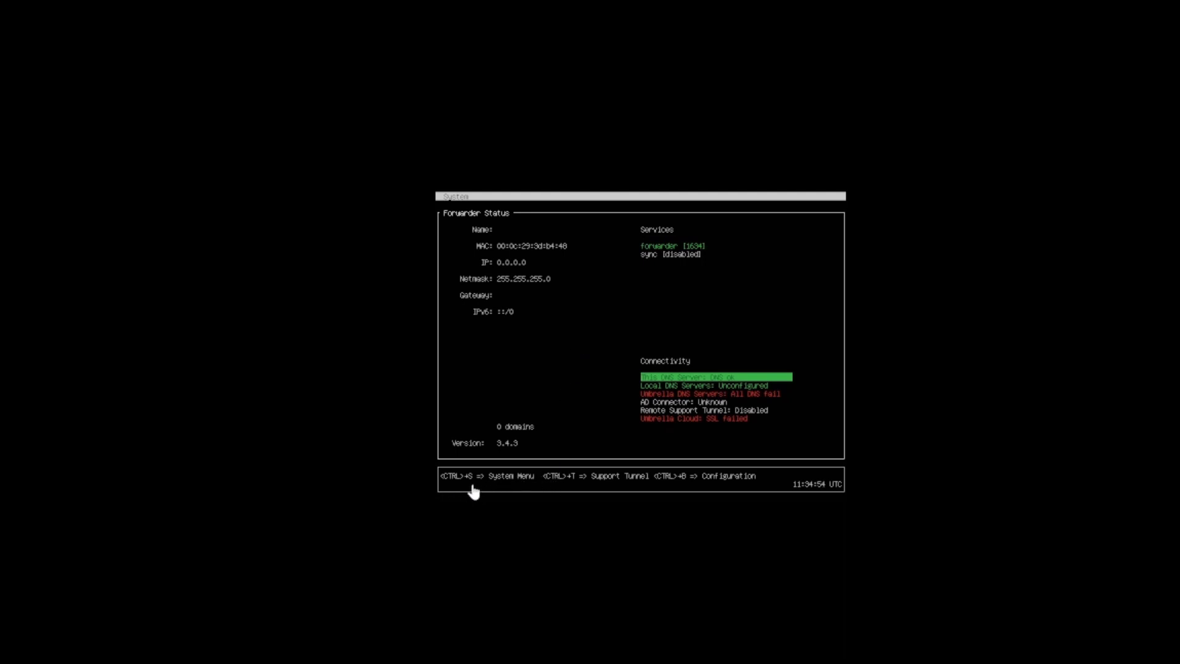
mouse_move(529, 490)
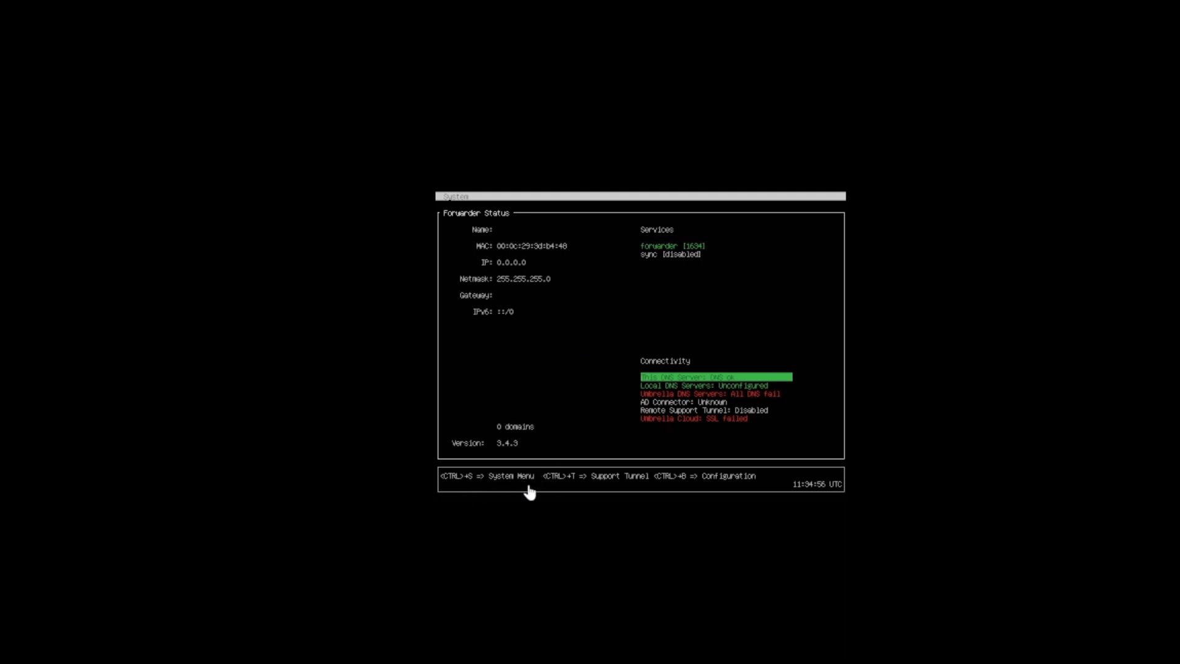
mouse_move(553, 493)
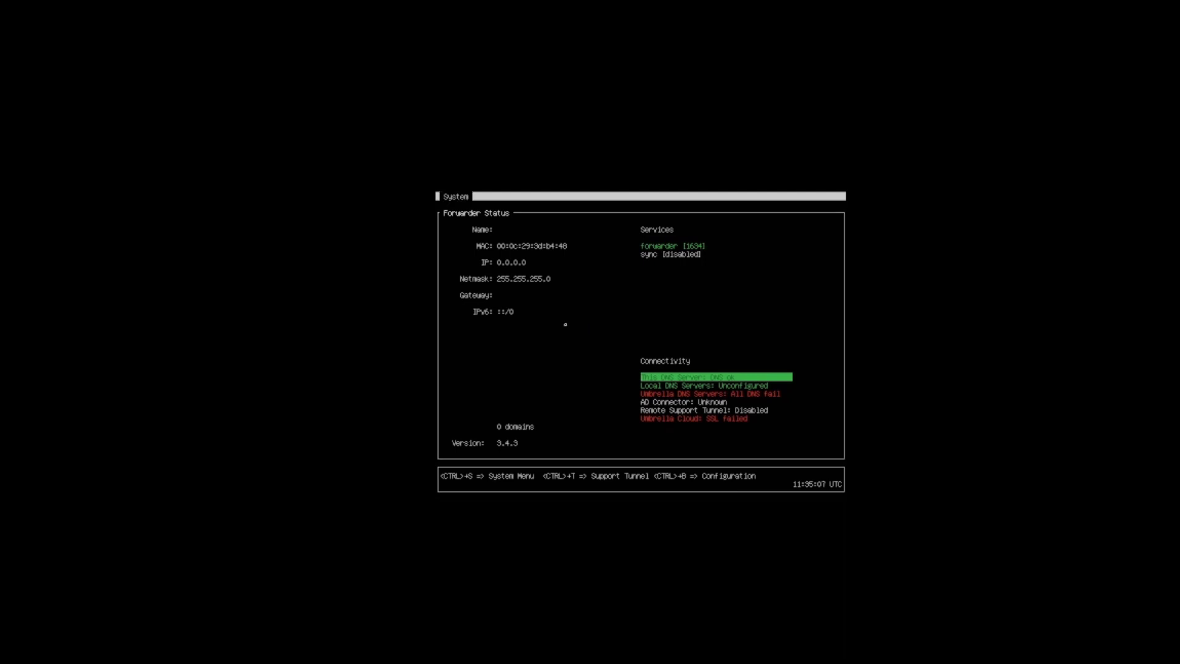
Bring up the appliance System Menu login to reach the password change prompt.
key("ctrl+b")
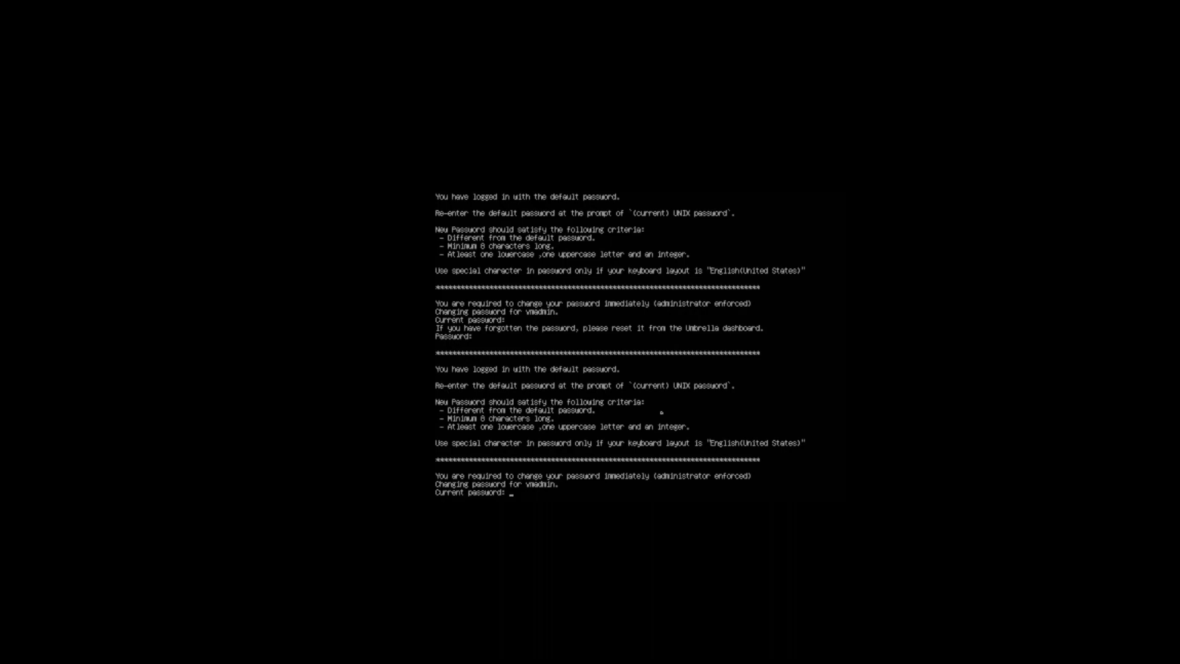
Submit the password change and list the config va command help.
key("Return")
type("config va")
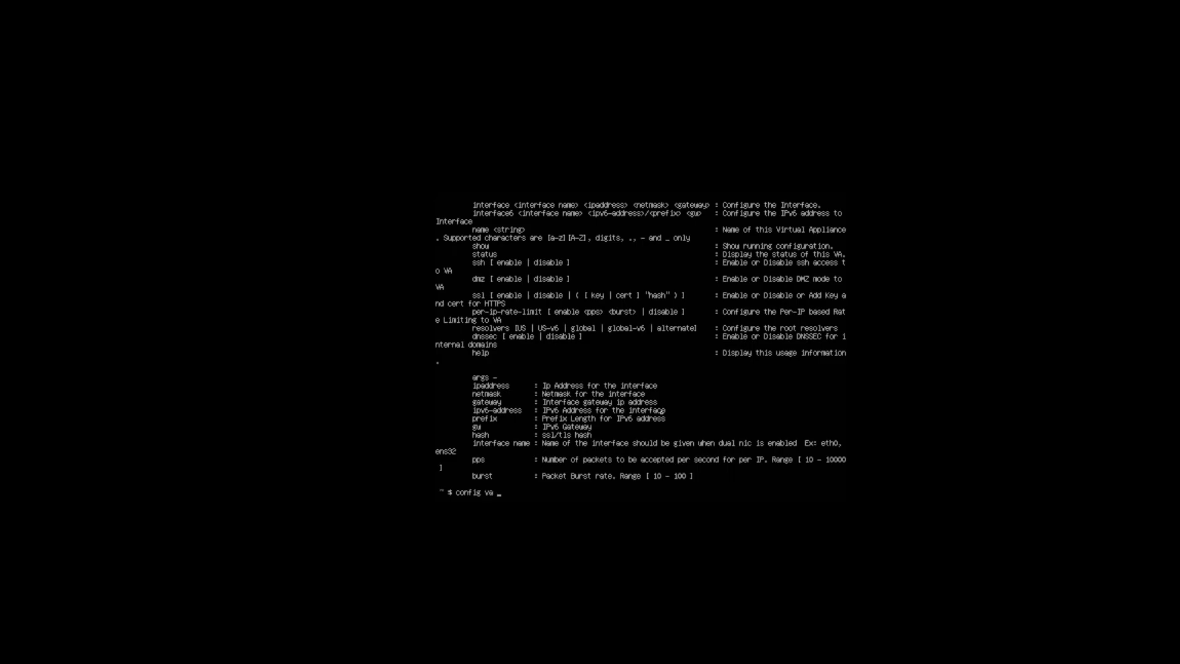
Run 'config va interface 150.1.7.208 255.255.255.0 150.1.7.1' to set the appliance interface.
type("h")
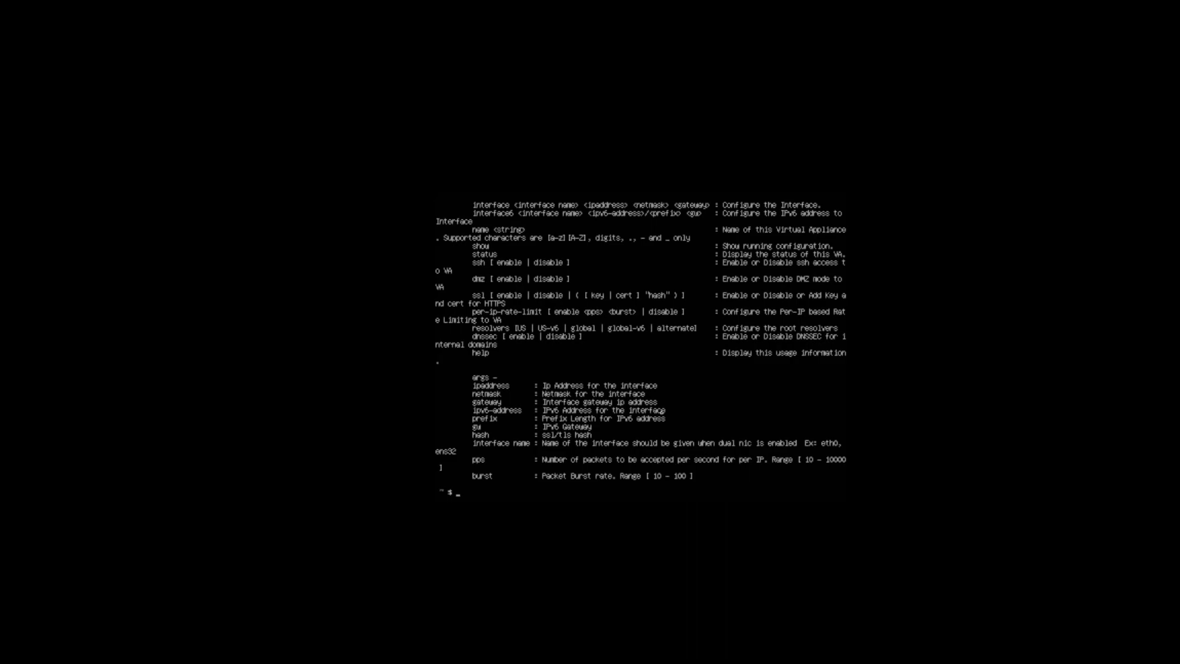
type("config va interface")
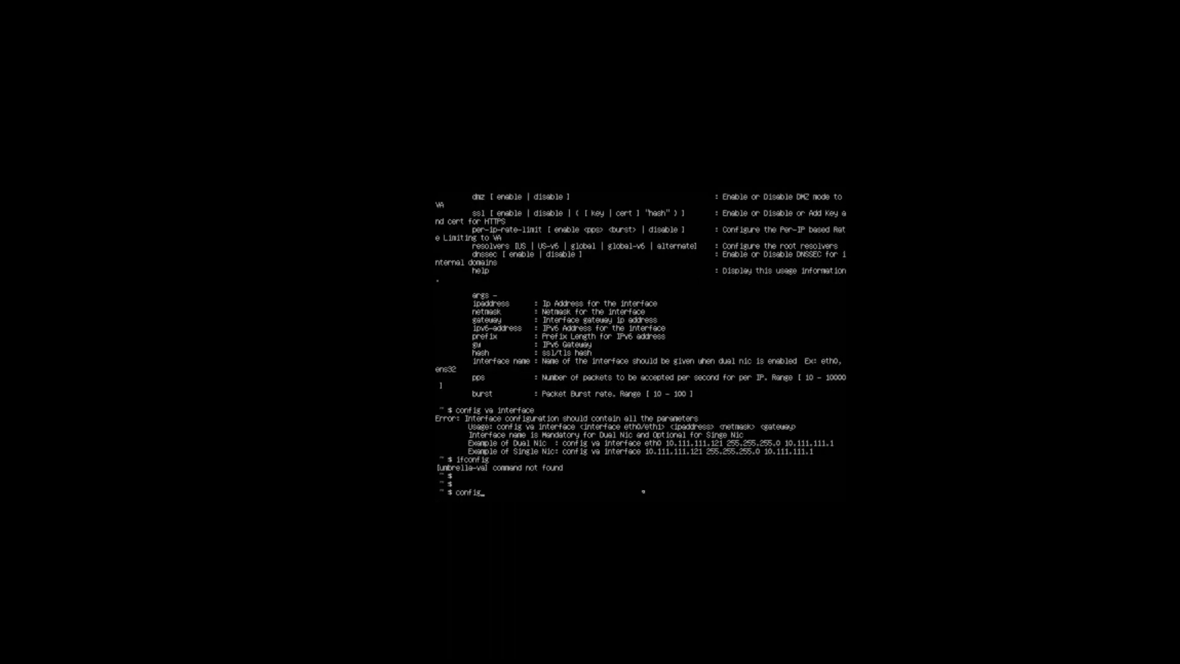
type("va inte")
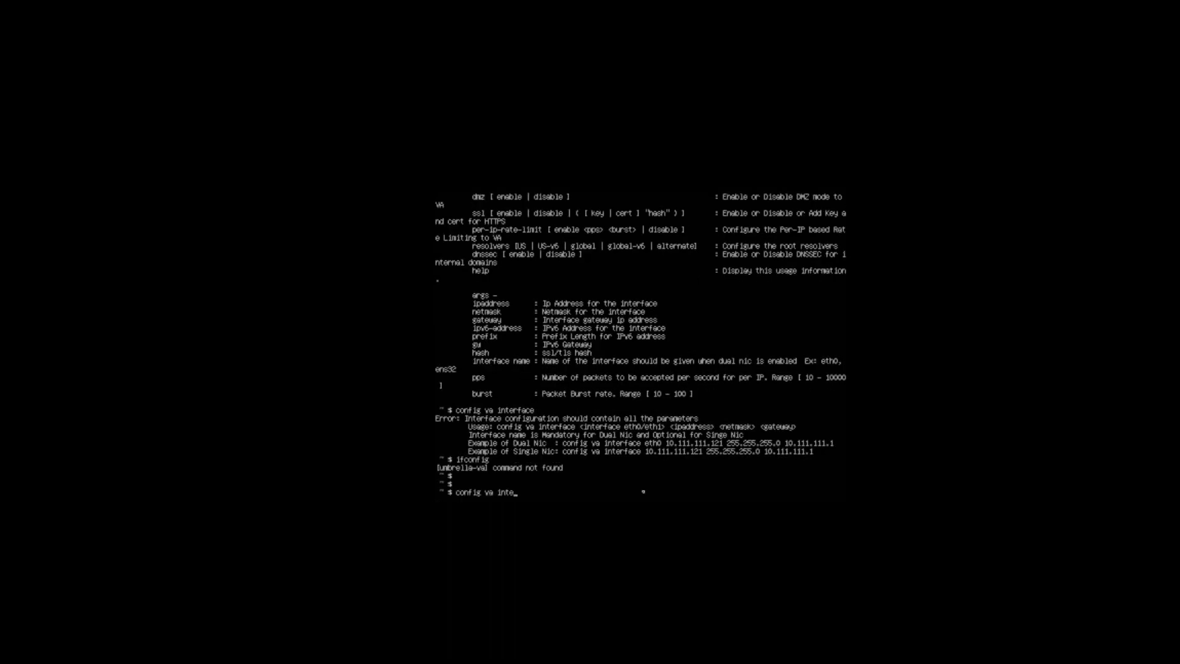
type("rface")
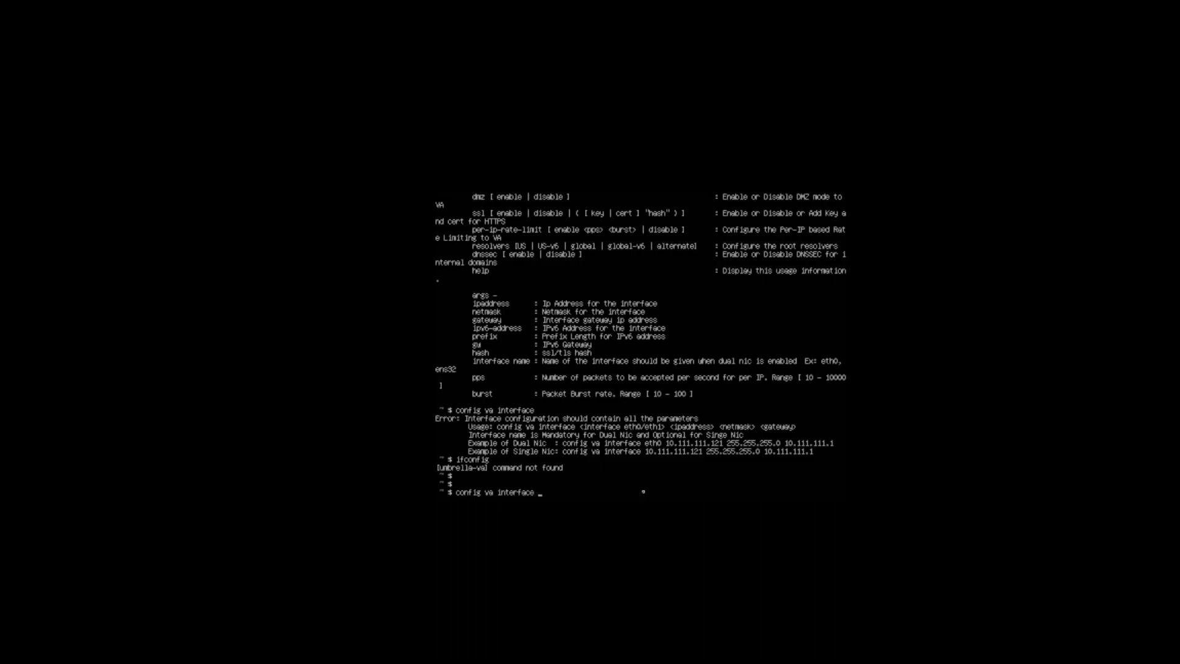
type("150.1.7")
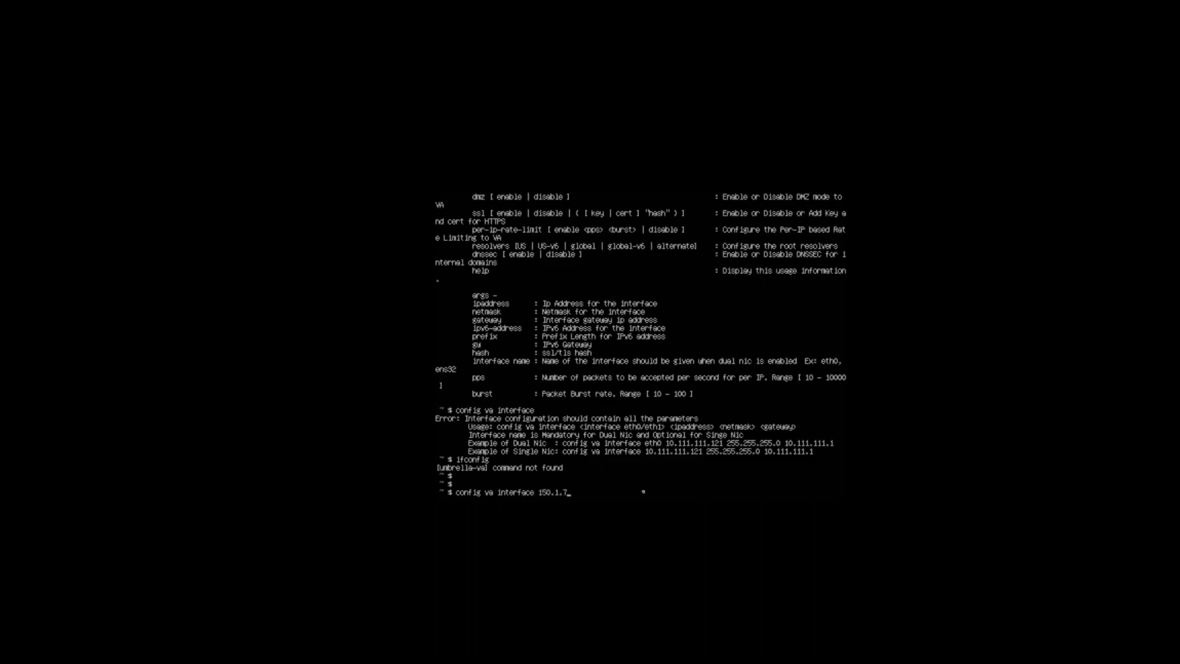
type("208")
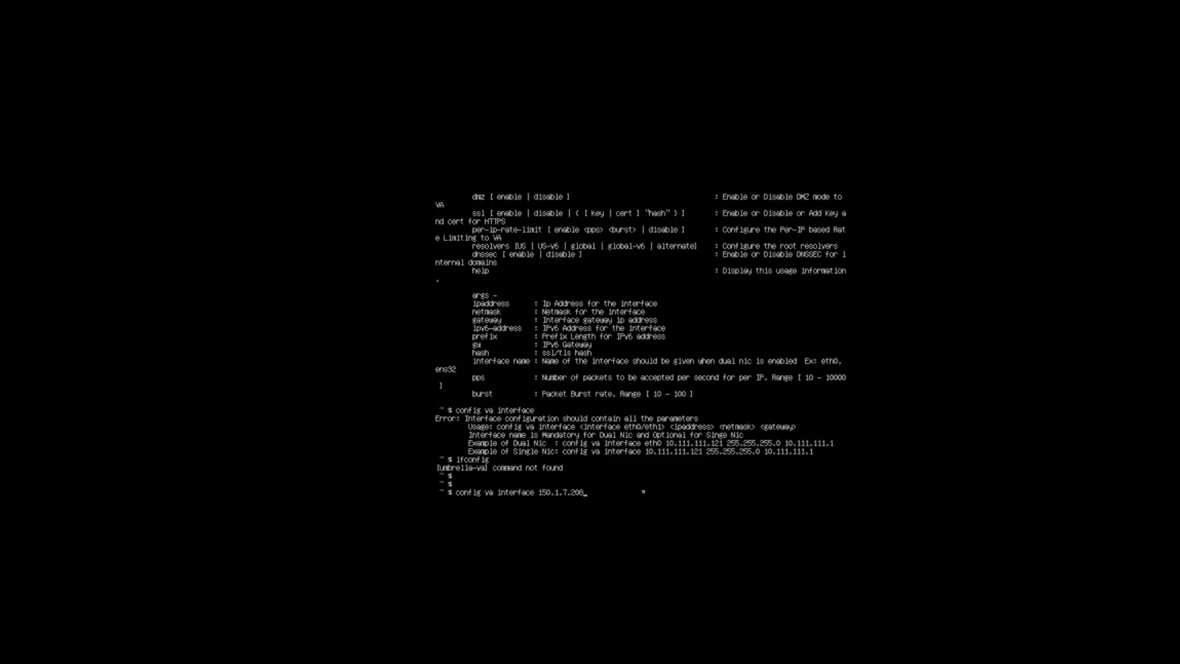
type("255.255.255.0")
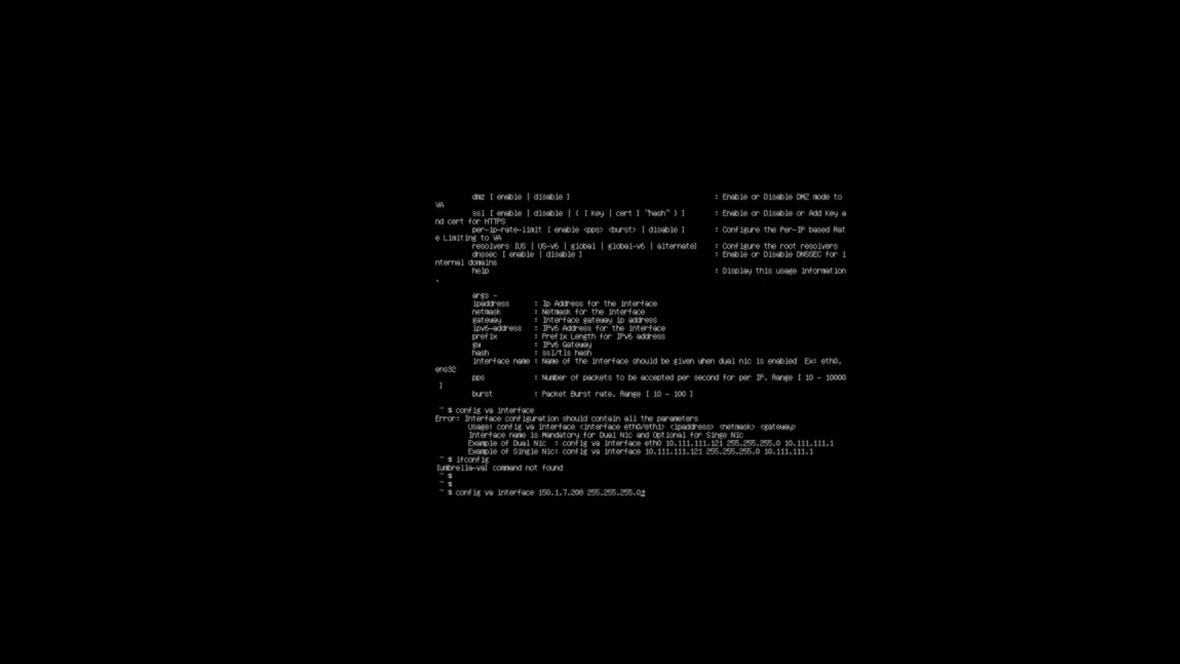
type("150.1.7.1")
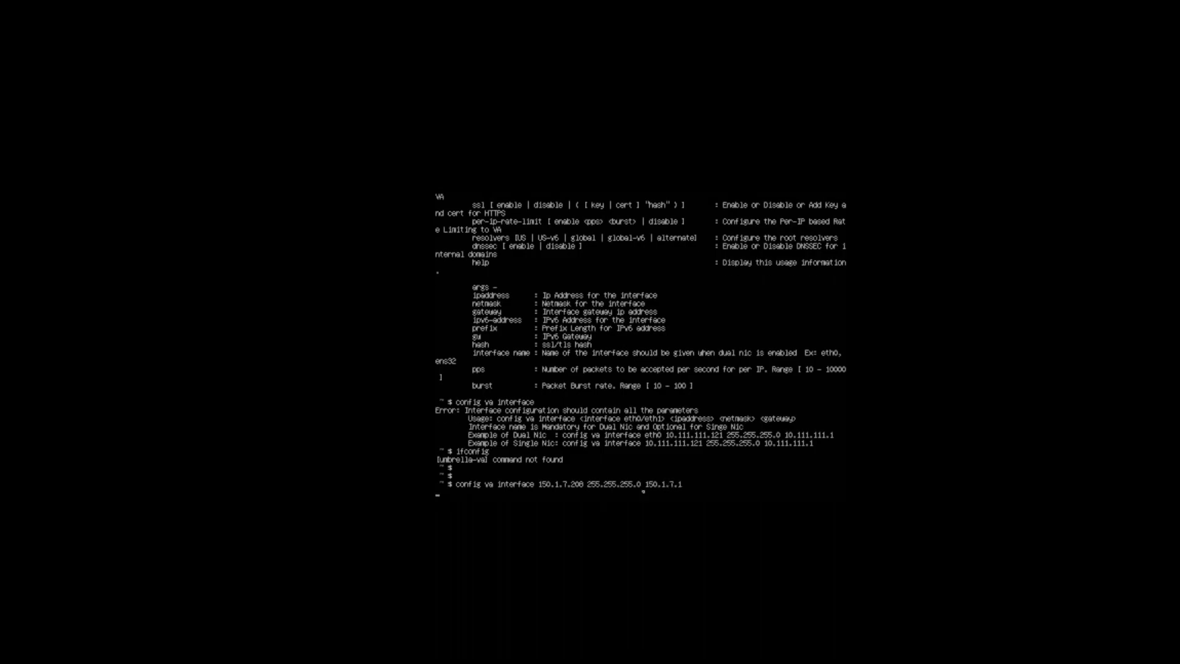
key("Return")
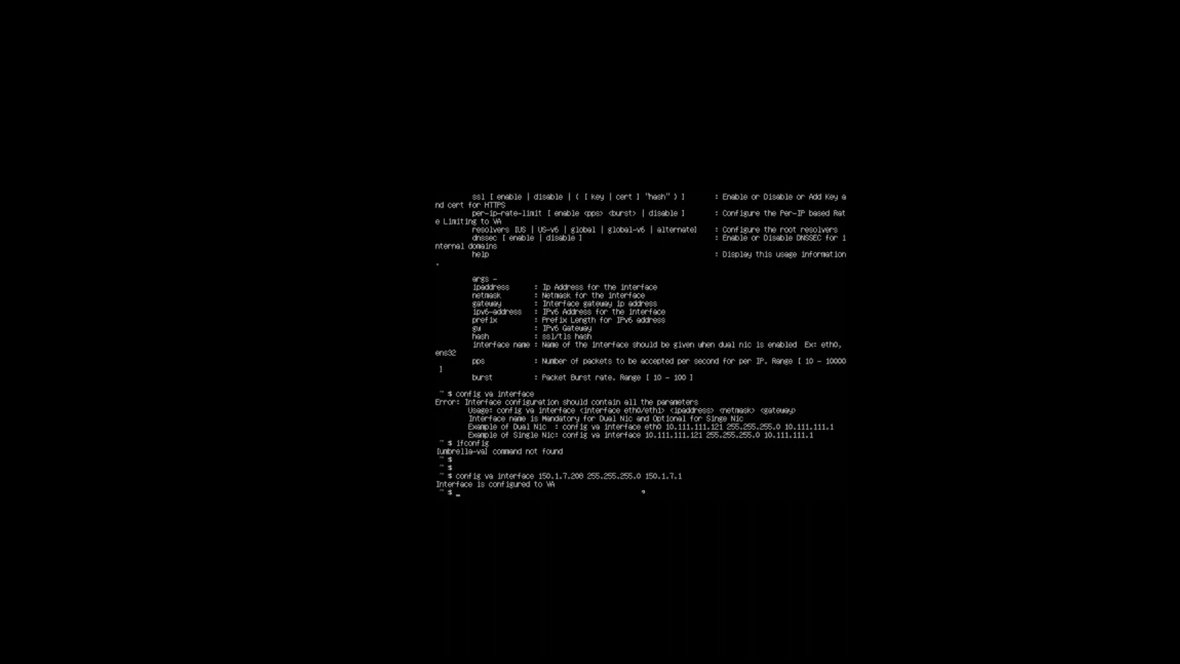
Enable SSH with 'config va ssh enable' and begin a PuTTY session to 150.1.7.208.
scroll("down", 3)
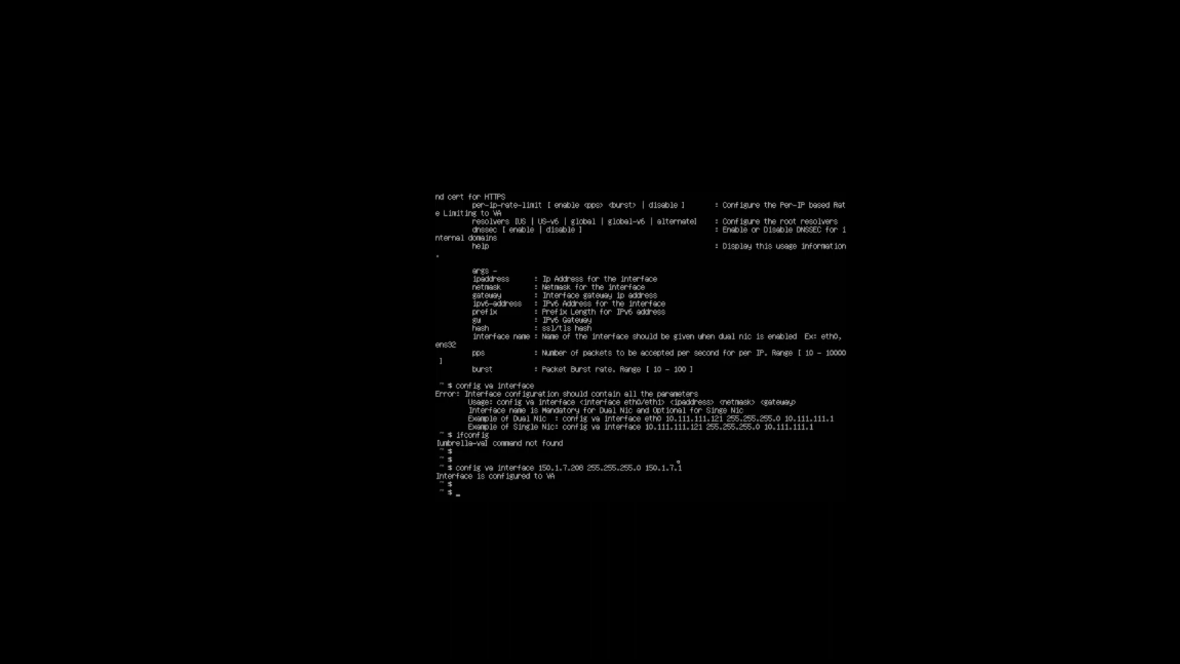
type("conf")
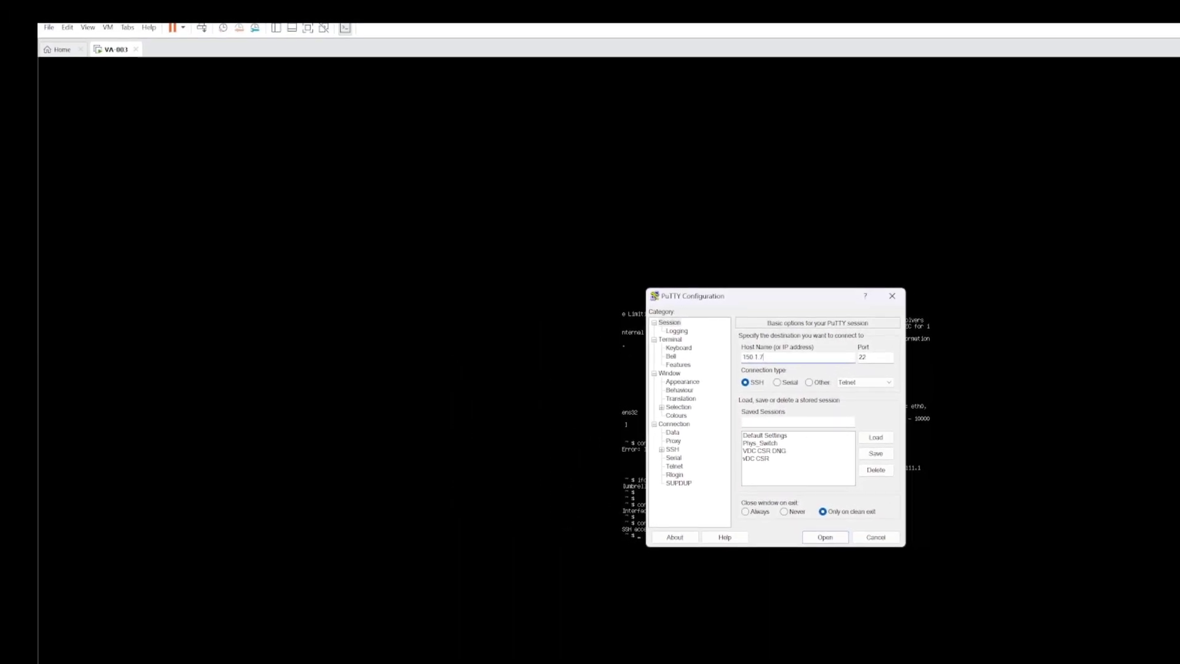
Connect over SSH to 150.1.7.208, accept the host key, and log in as vmadmin.
left_click(824, 537)
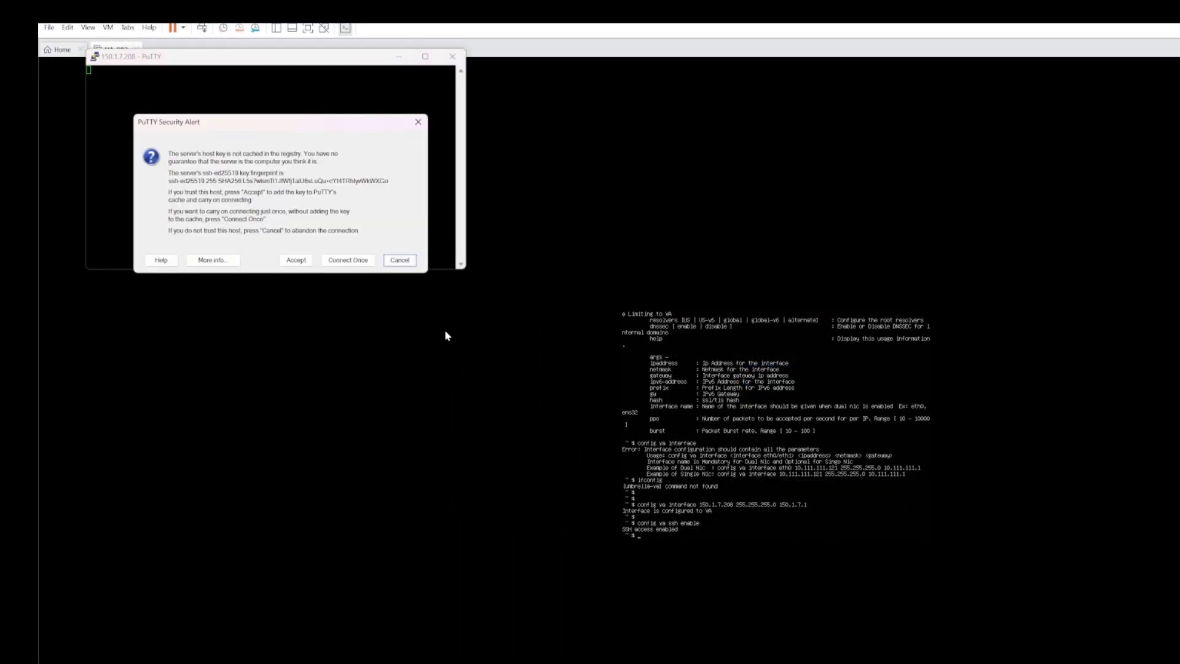
left_click(295, 259)
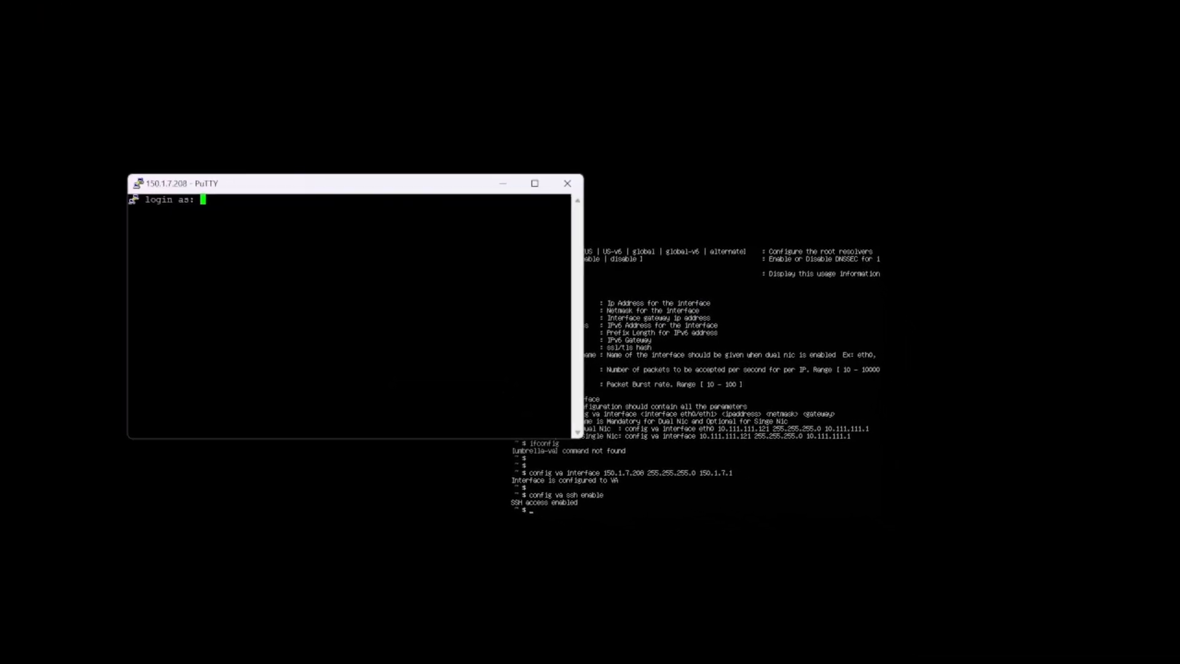
type("vmadmin")
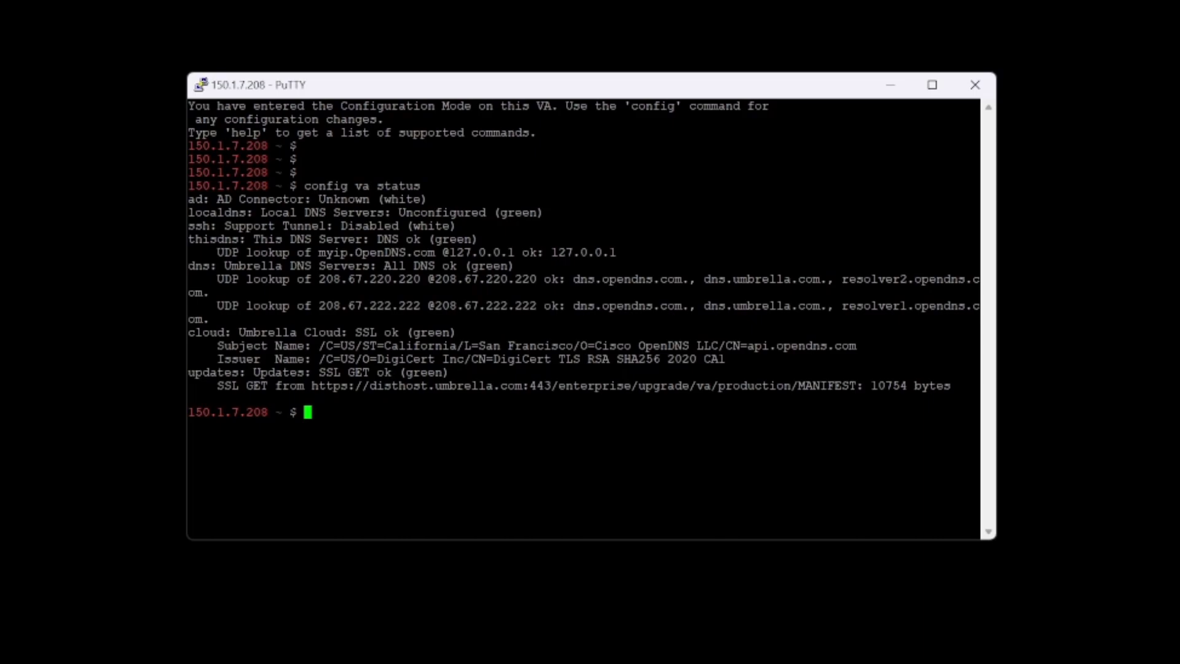
Run 'config va name va-003' to rename the appliance.
type("con")
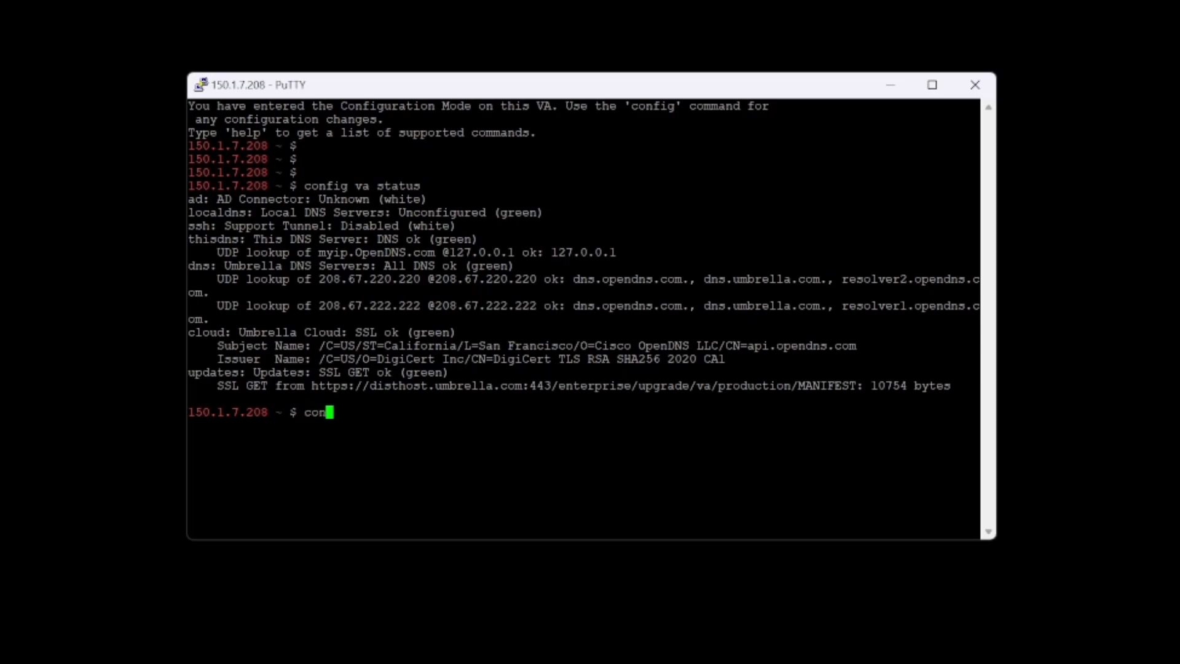
type("fig va")
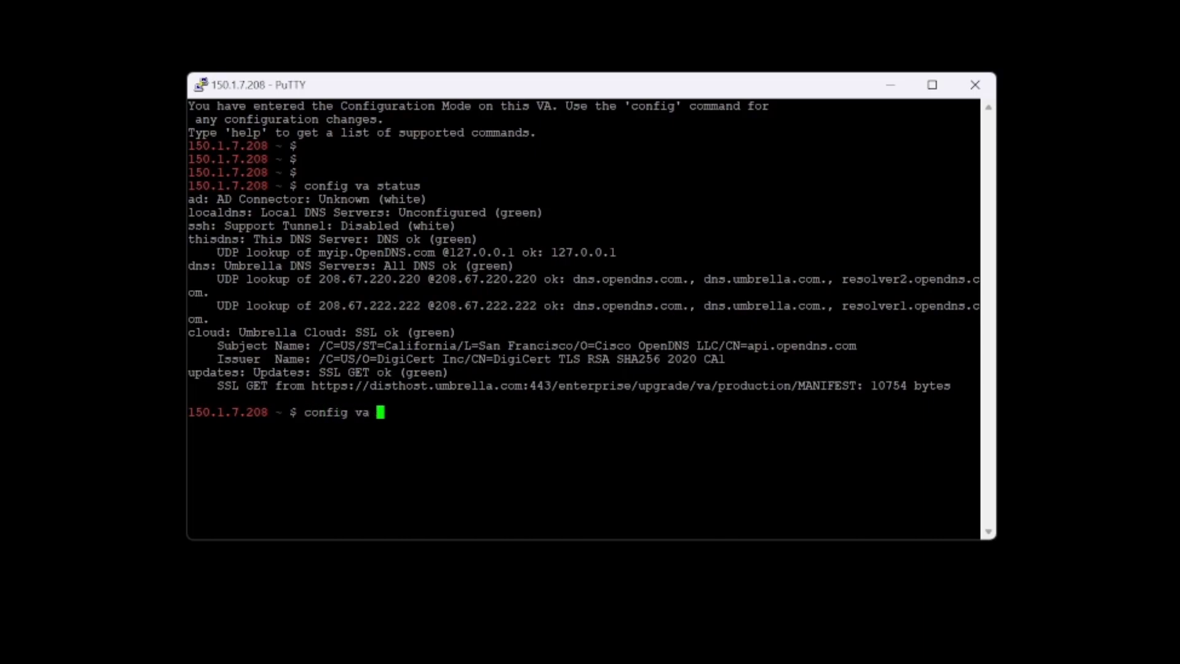
type("name")
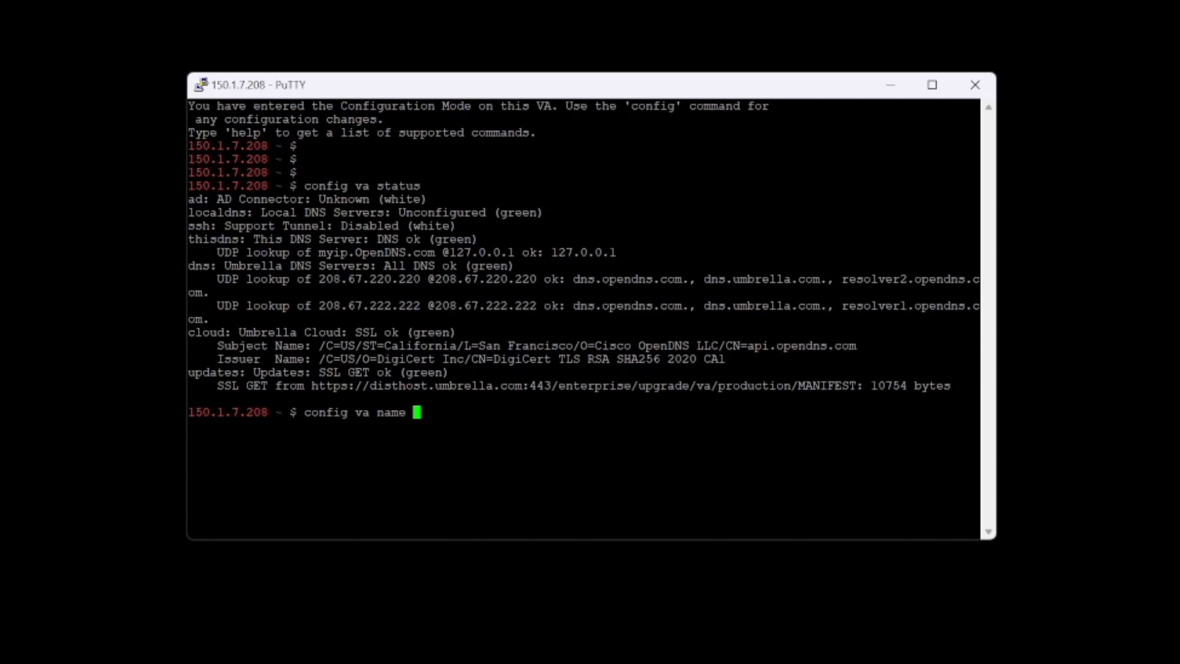
type("va-003")
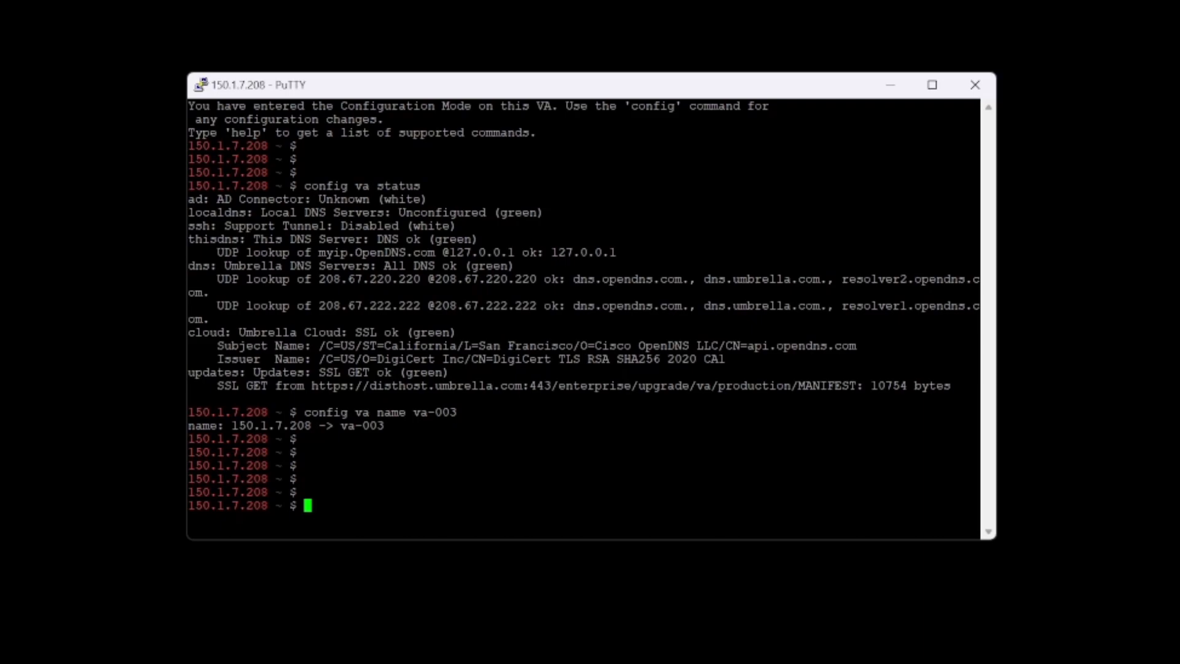
Show 'config localdns' help and confirm no local DNS server is configured.
type("config localdns help")
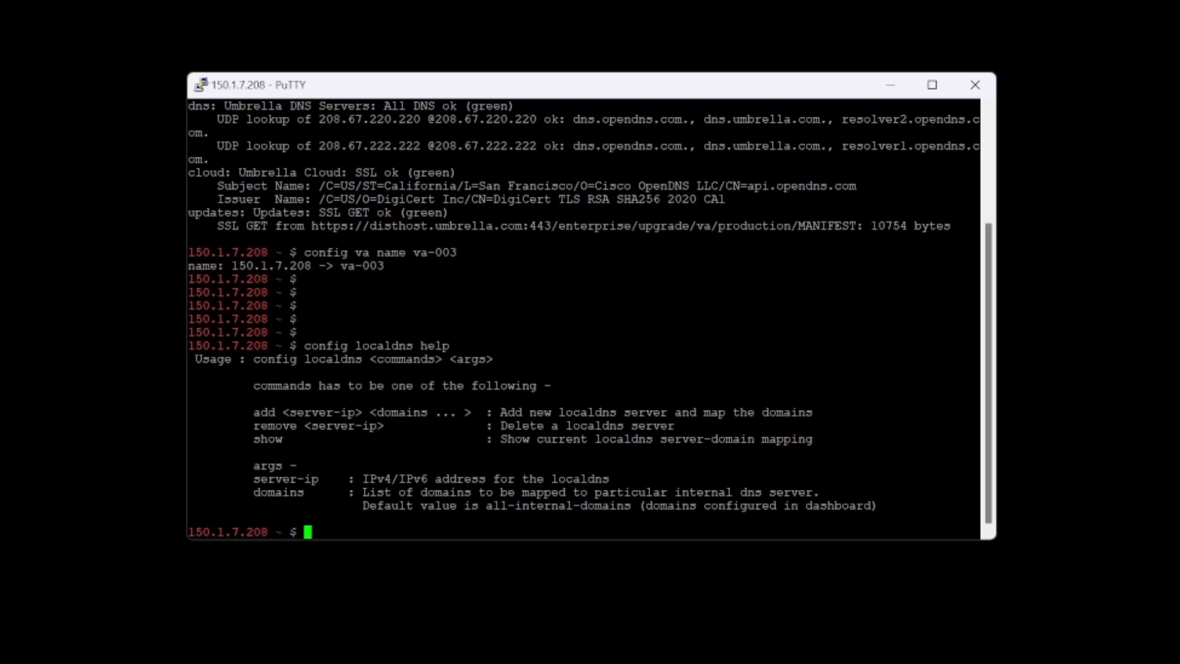
type("co")
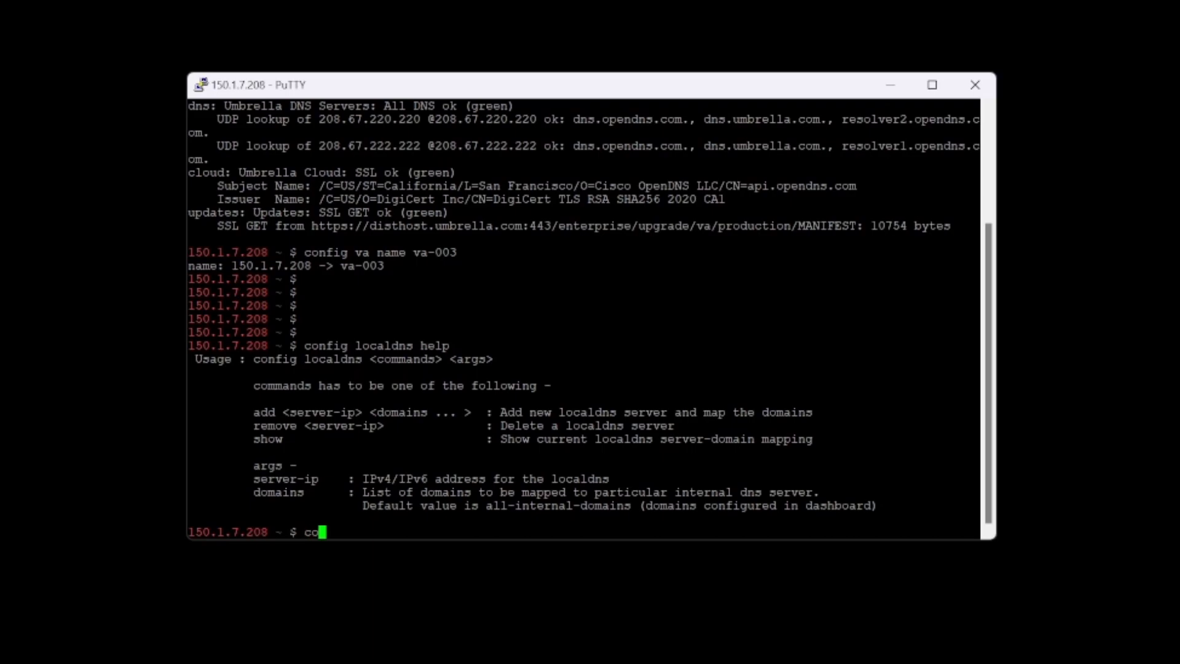
type("nfig localdns show")
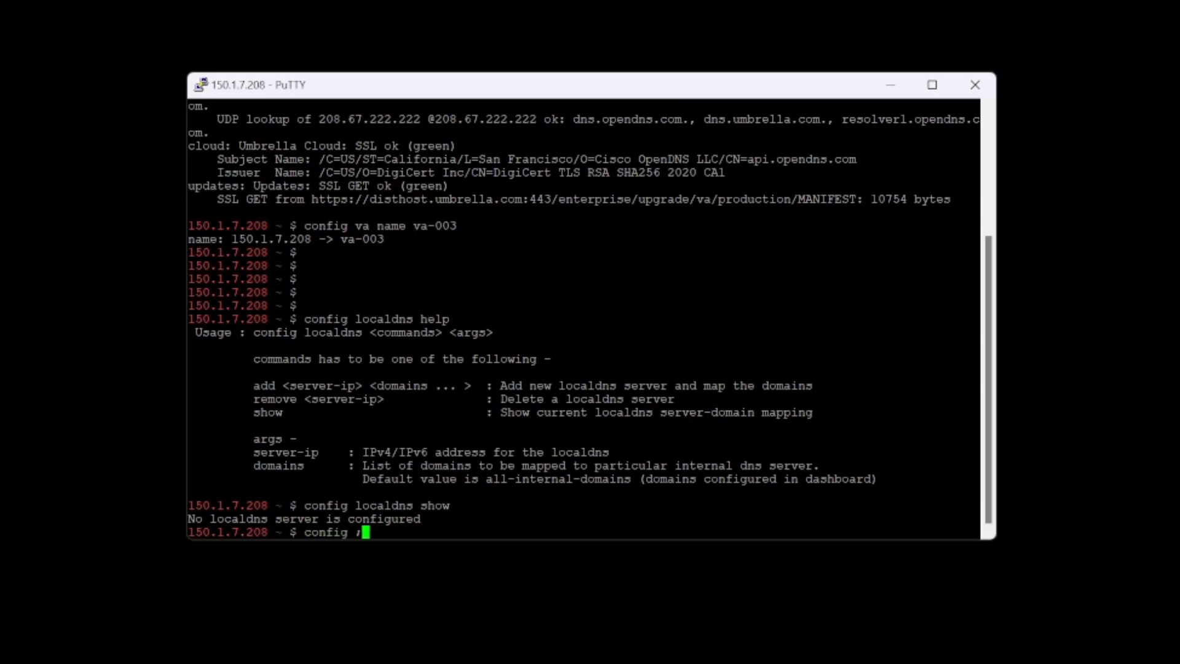
Add 150.1.7.200 as local DNS server and verify with 'config localdns show'.
type("localdns")
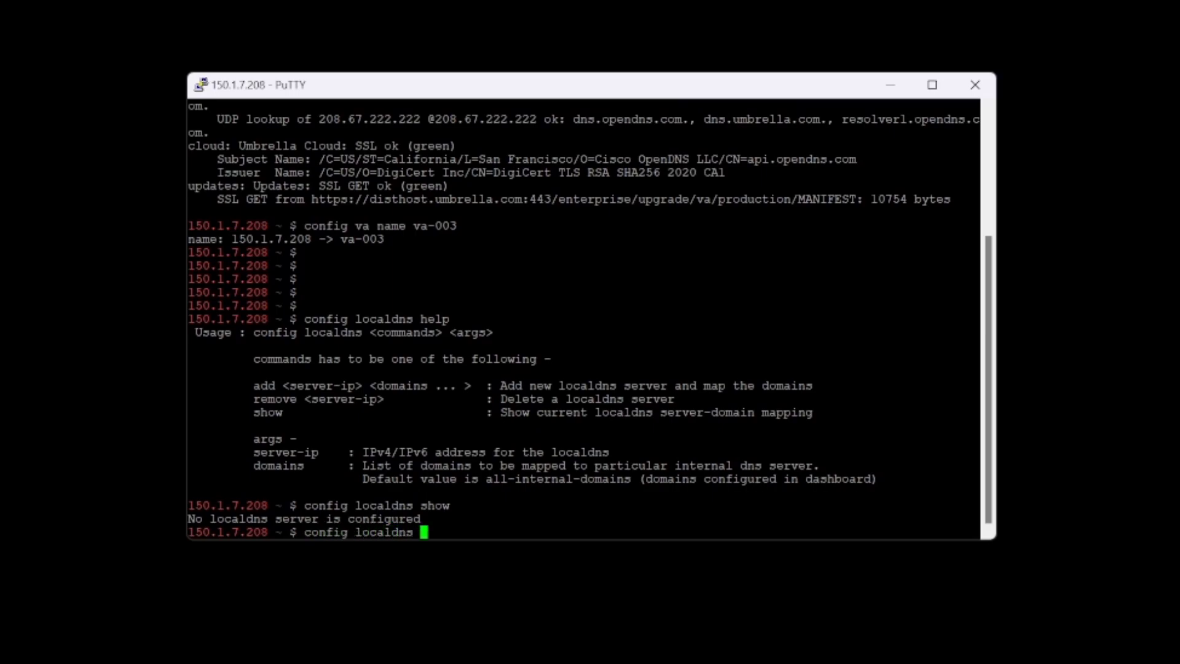
type("l")
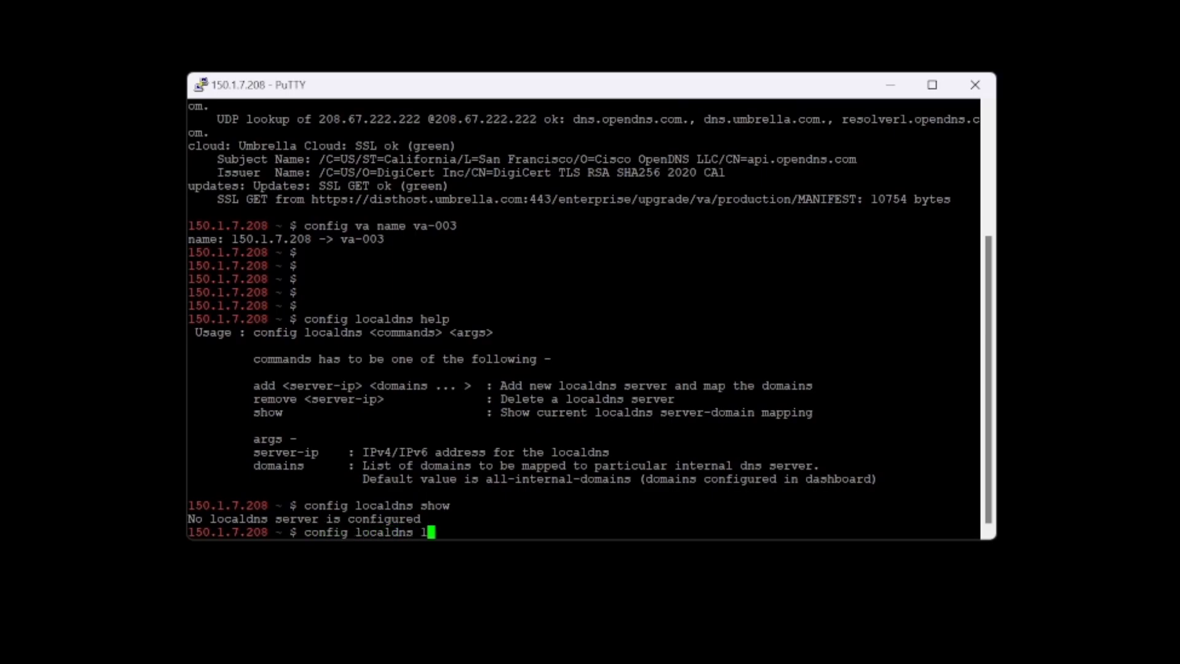
type("50.1.7.200")
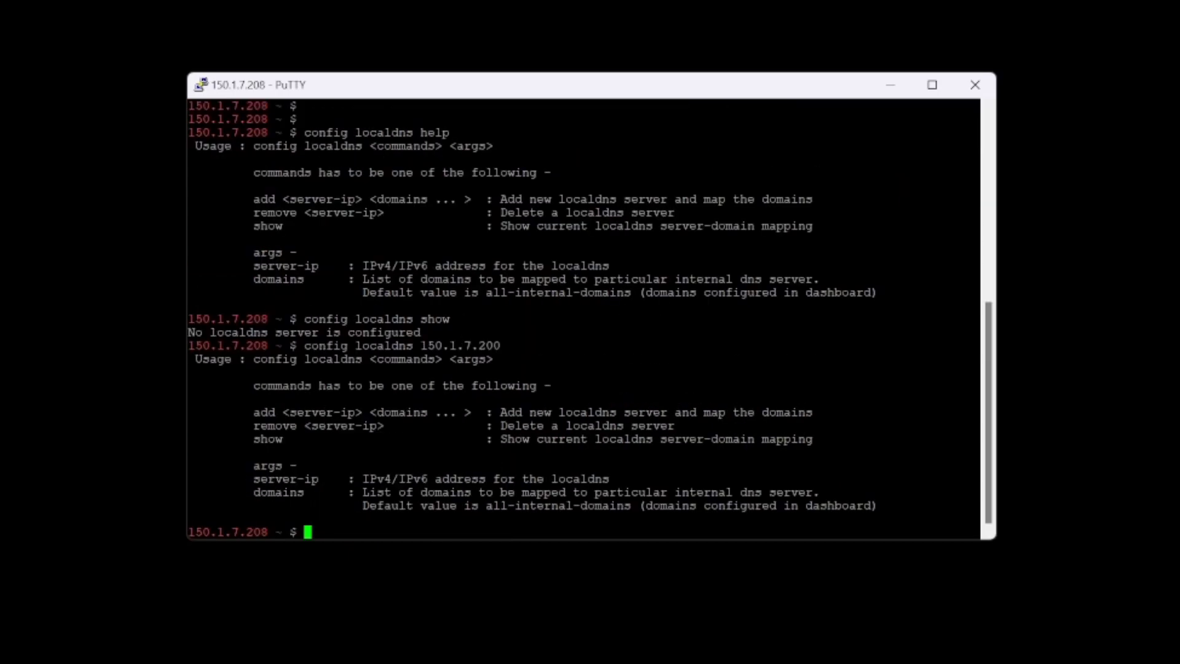
type("config localdns 150.1.7.200")
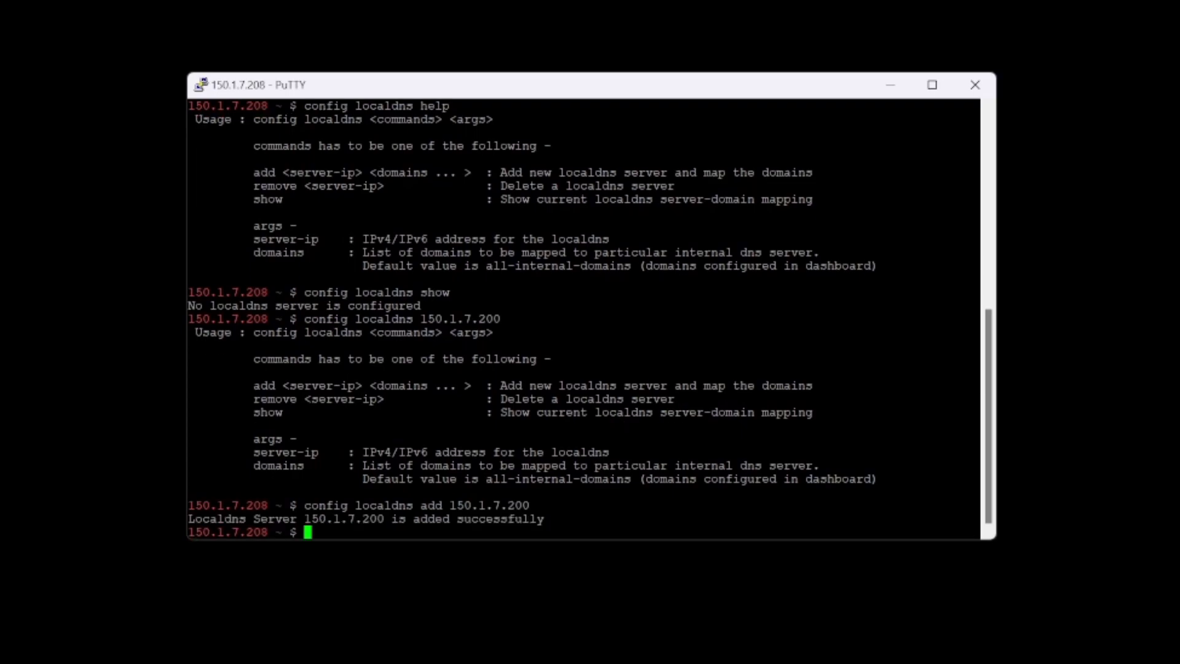
type("config localdns show")
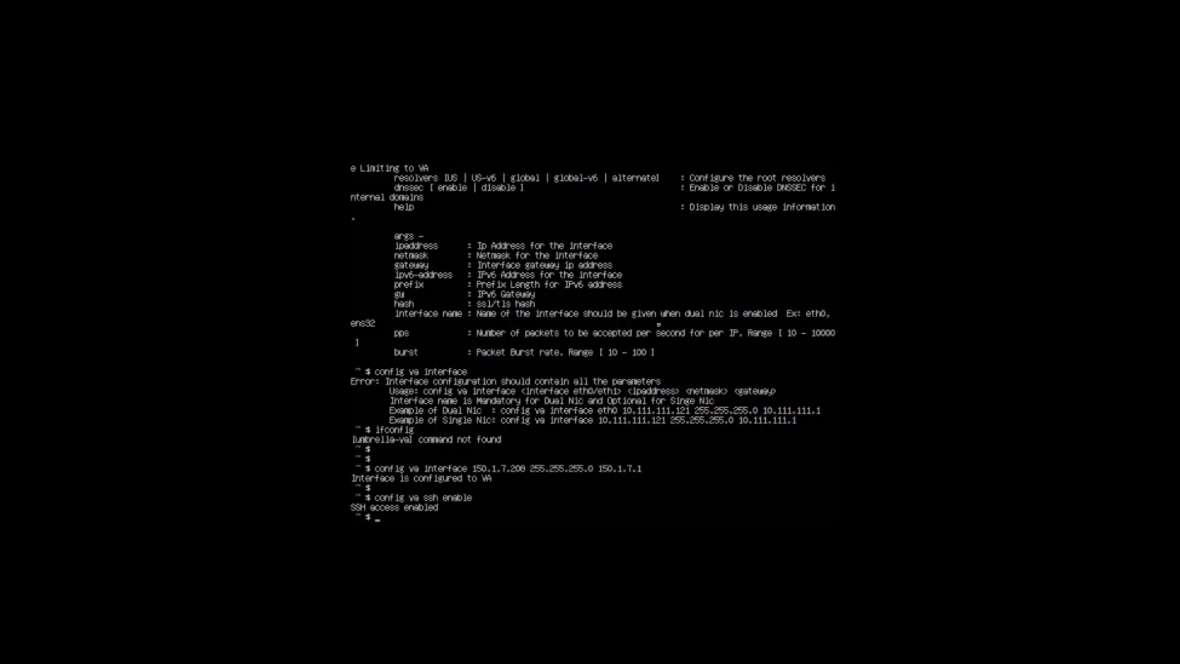
Exit the appliance config shell to show forwarder status with local DNS 150.1.7.200.
type("exi")
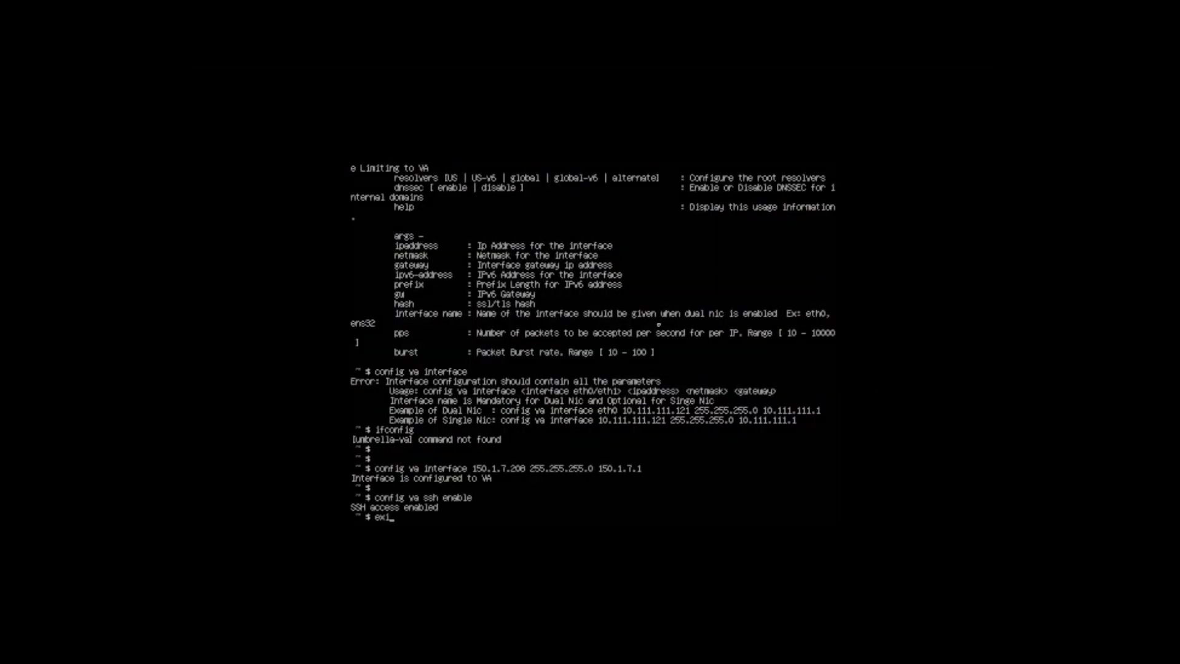
type("t")
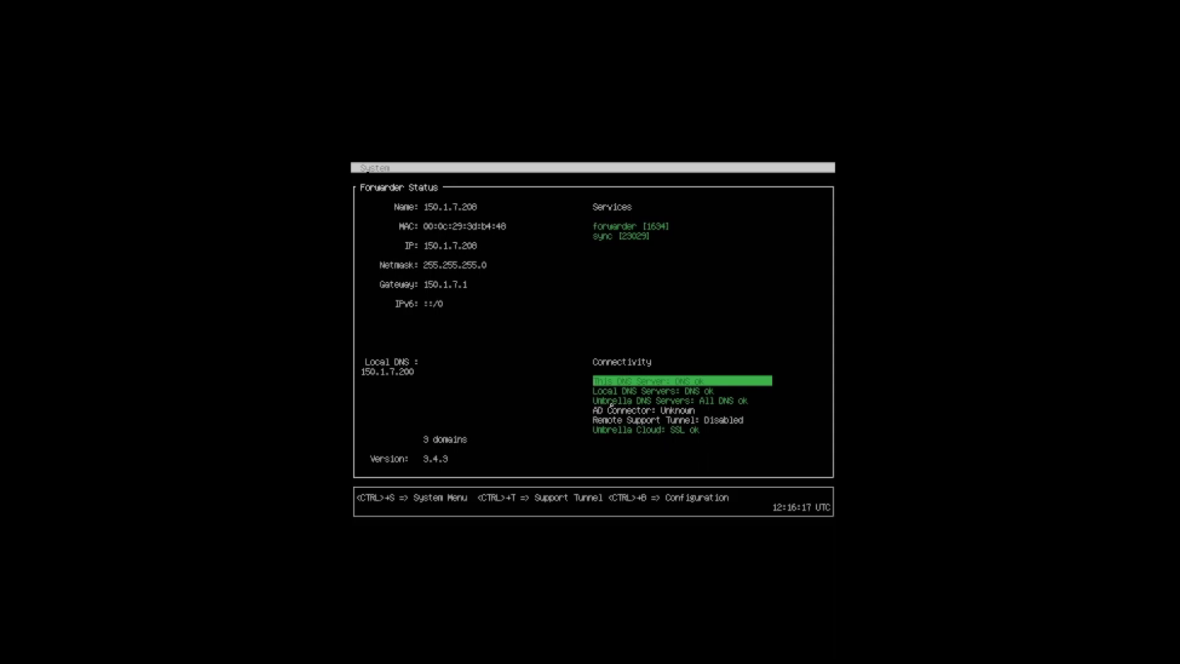
mouse_move(202, 187)
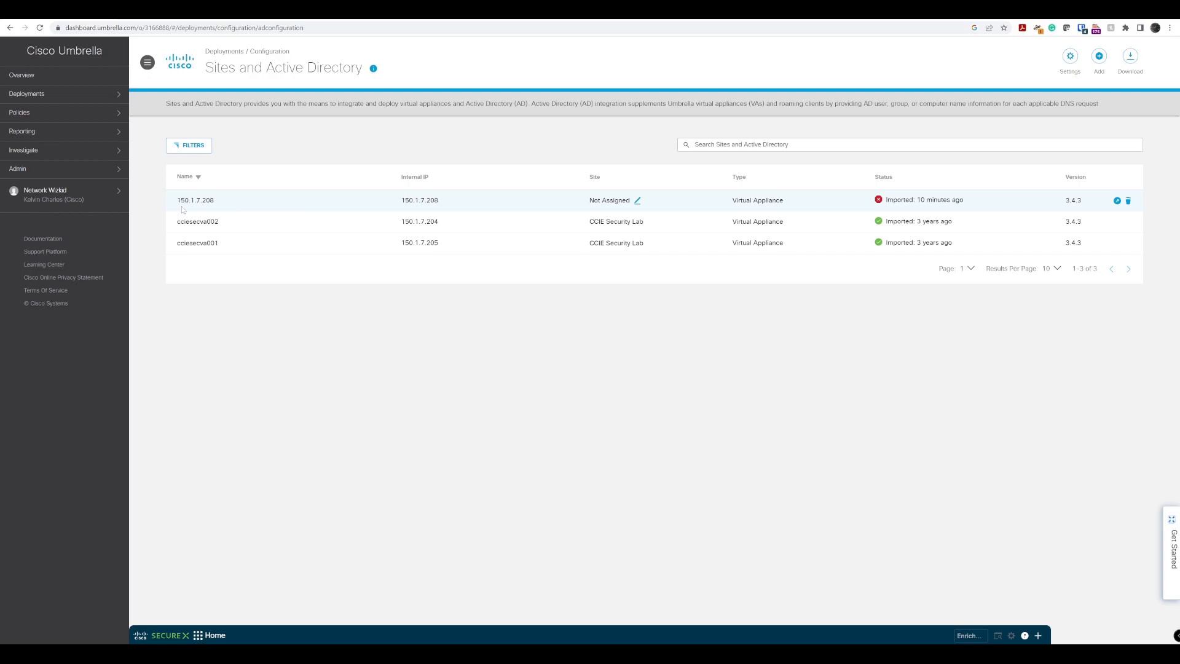
Select appliance 150.1.7.208 in Sites and Active Directory and view its error status.
double_click(195, 199)
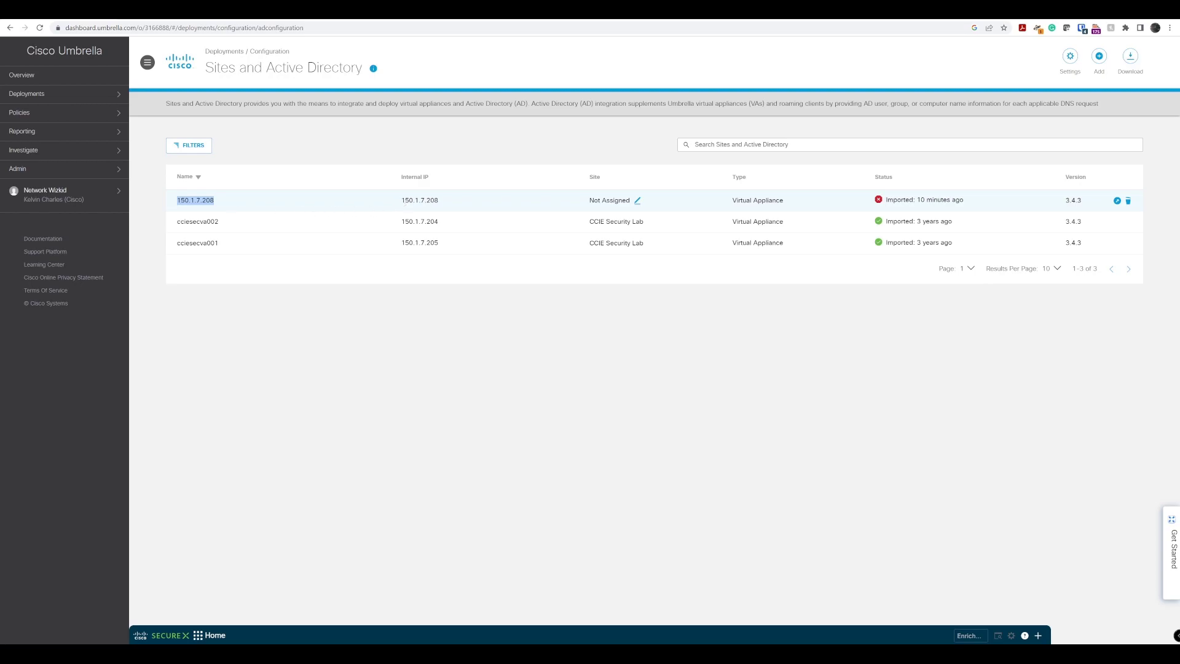
mouse_move(628, 210)
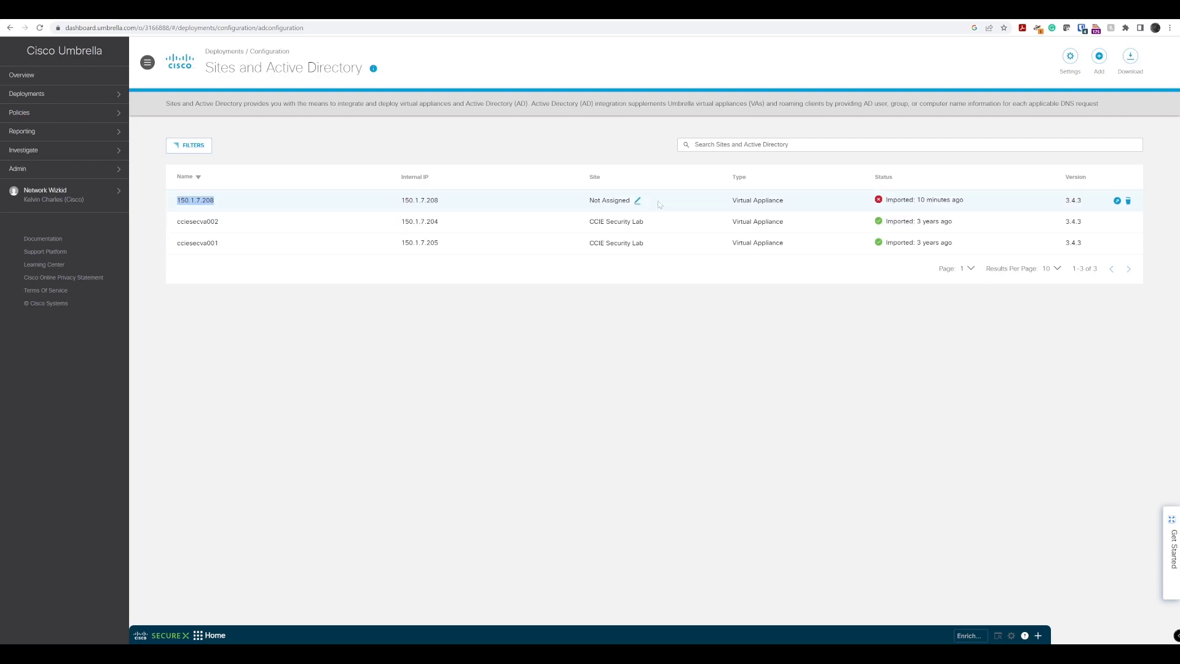
mouse_move(637, 201)
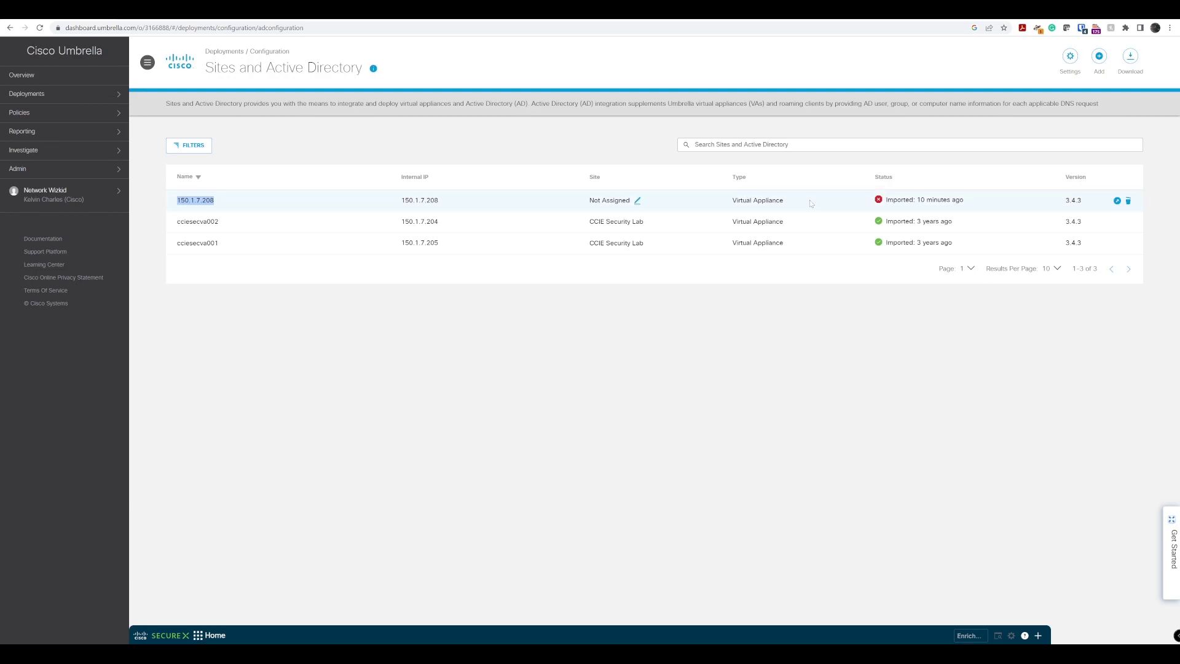
left_click(878, 200)
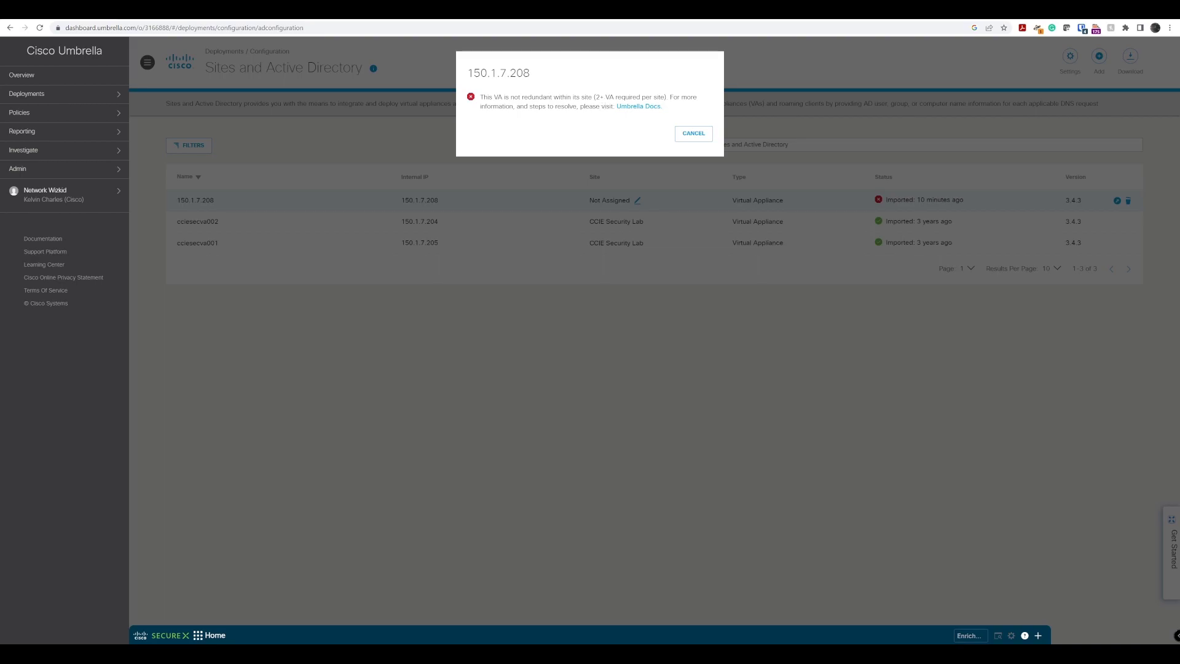
Cancel the non-redundant appliance warning for 150.1.7.208.
left_click(692, 133)
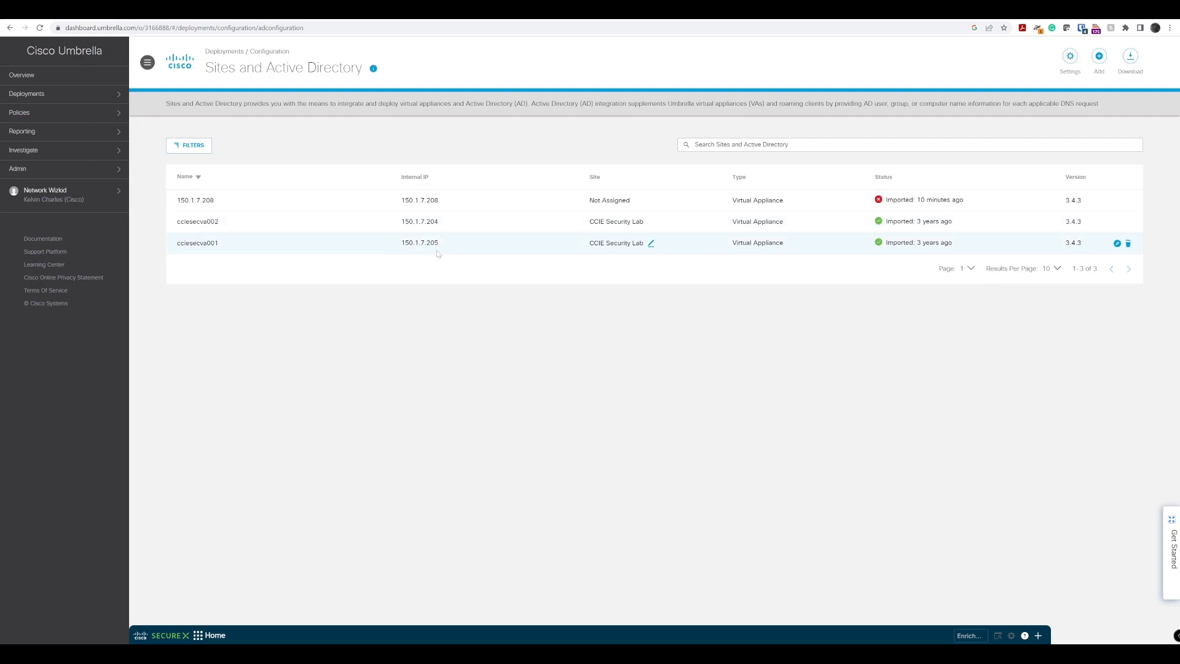
mouse_move(453, 245)
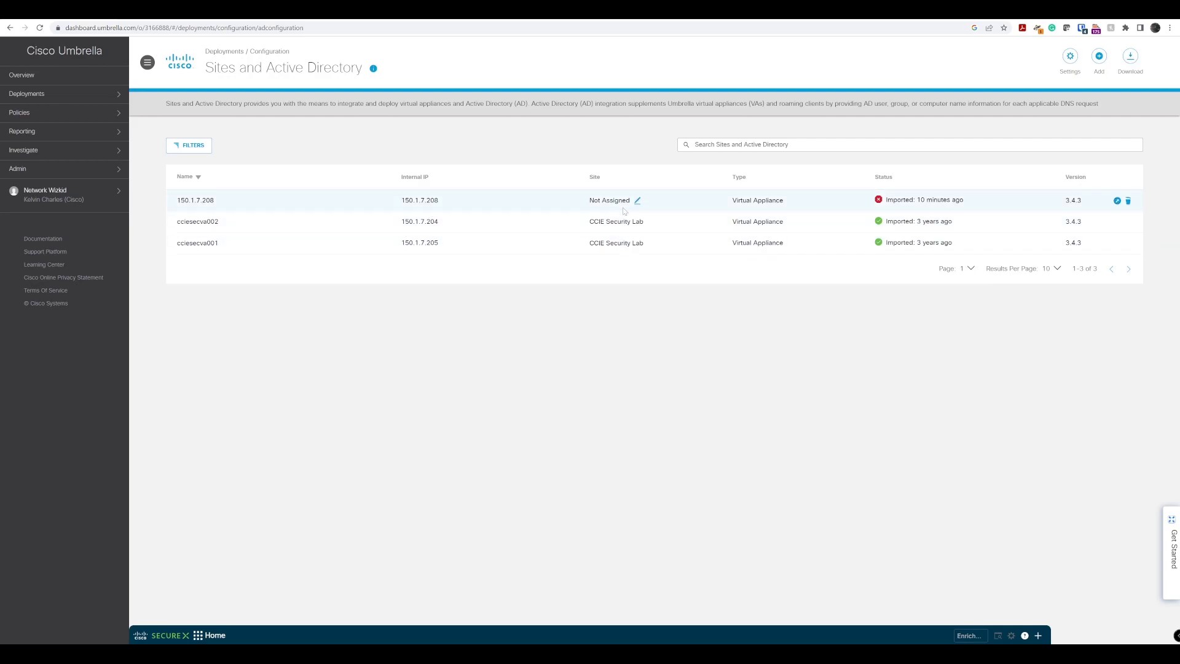
Change appliance 150.1.7.208's site from Not Assigned to CCIE Security Lab and save.
left_click(637, 200)
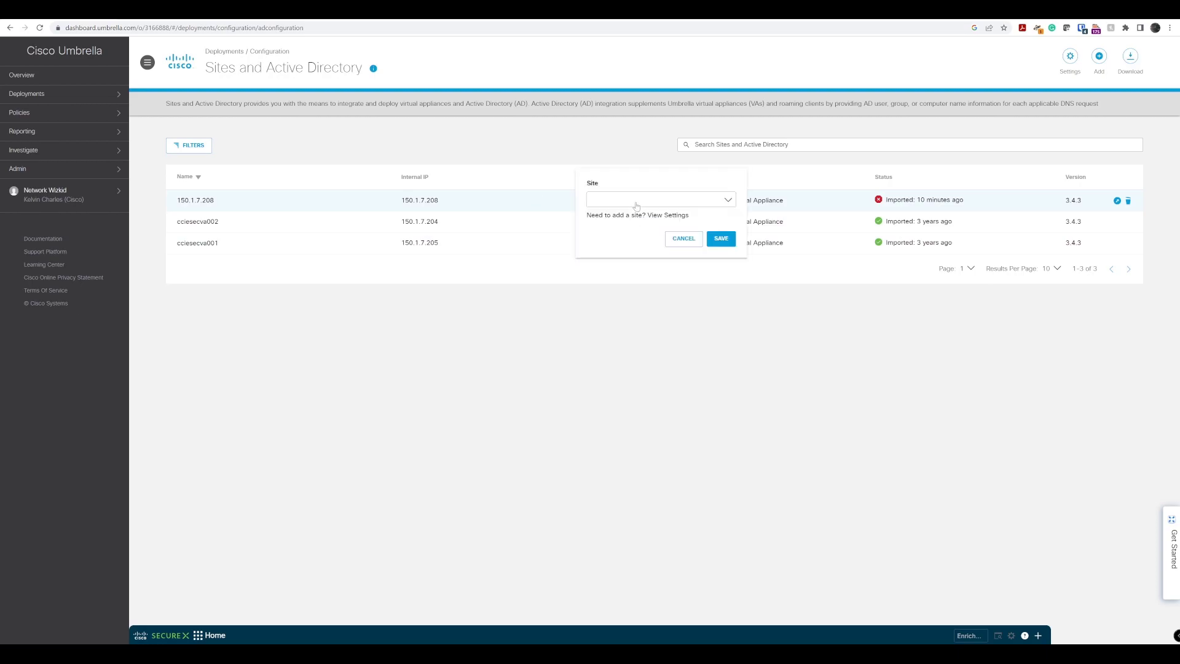
left_click(660, 199)
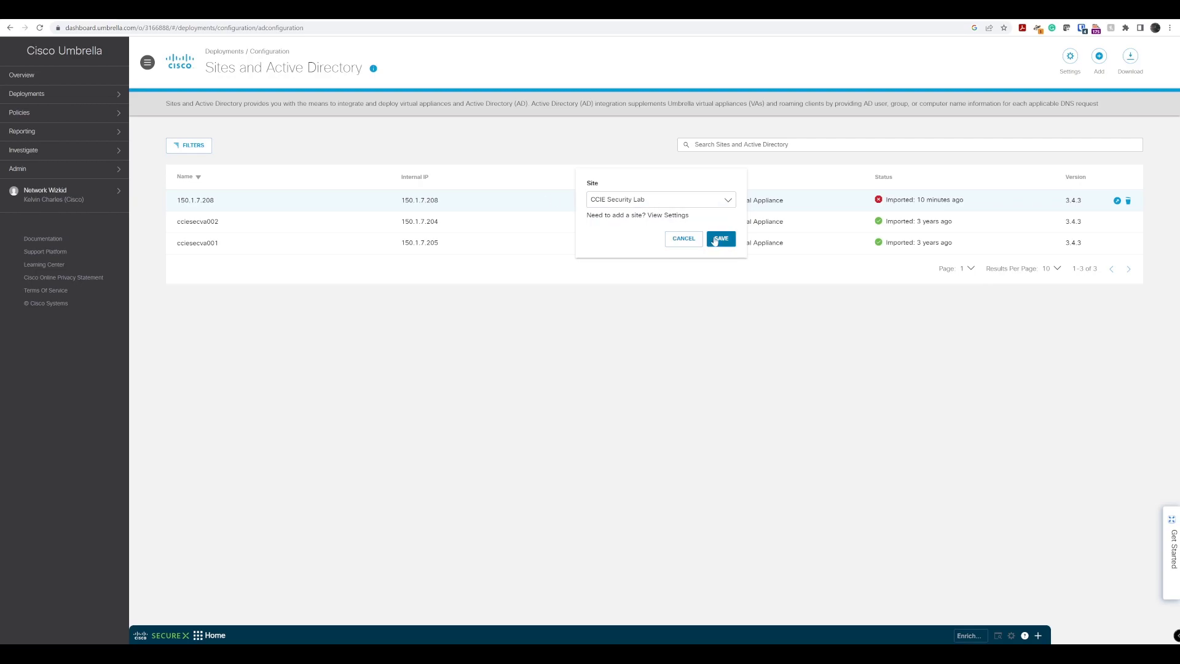
left_click(719, 239)
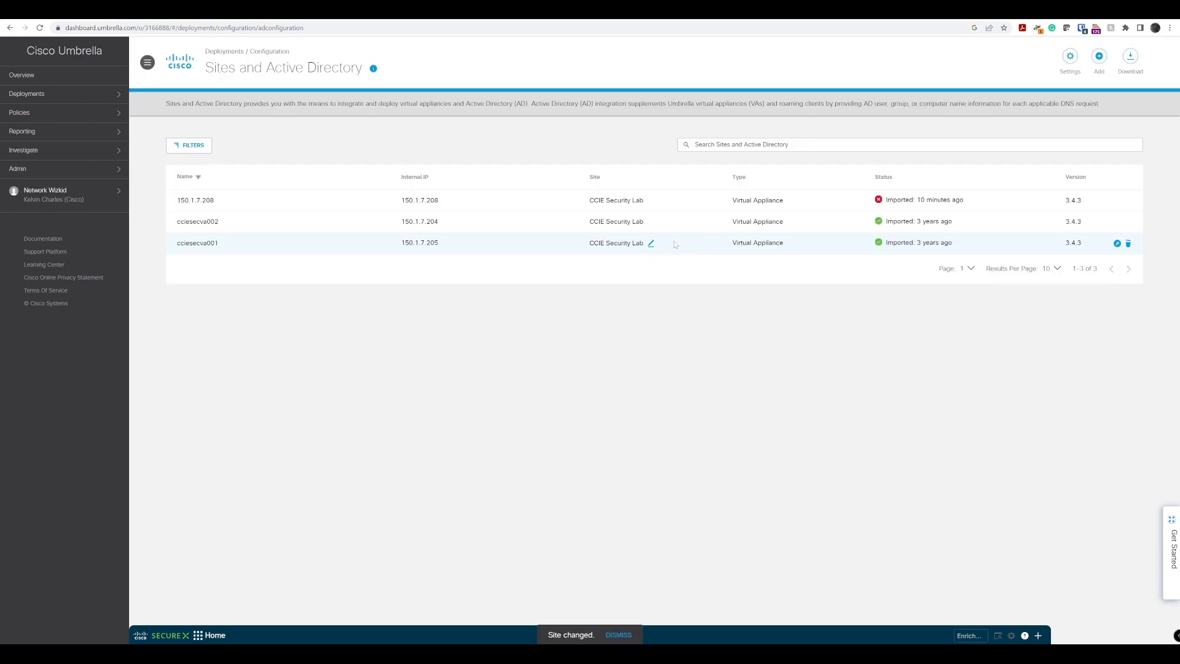